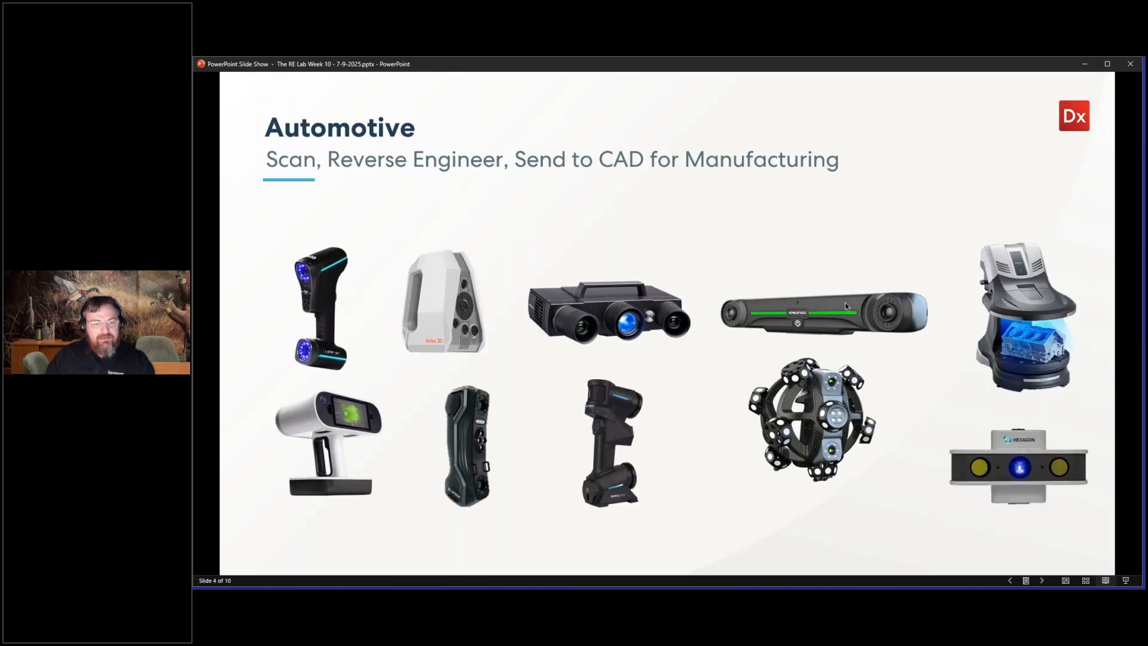
mouse_move(424, 340)
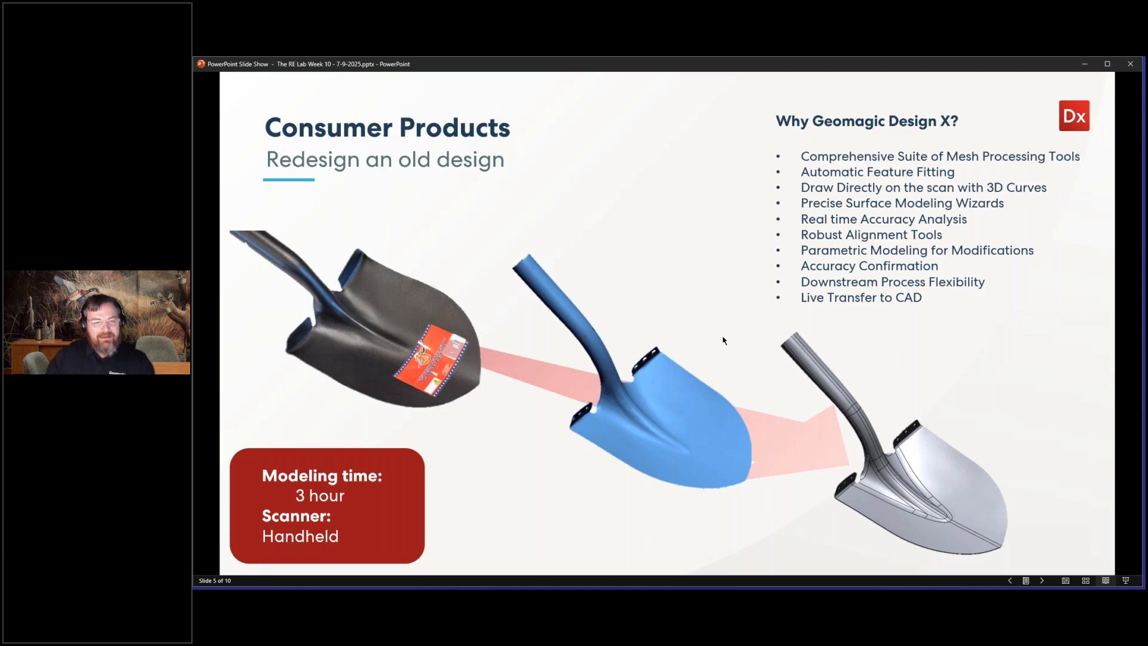
mouse_move(717, 412)
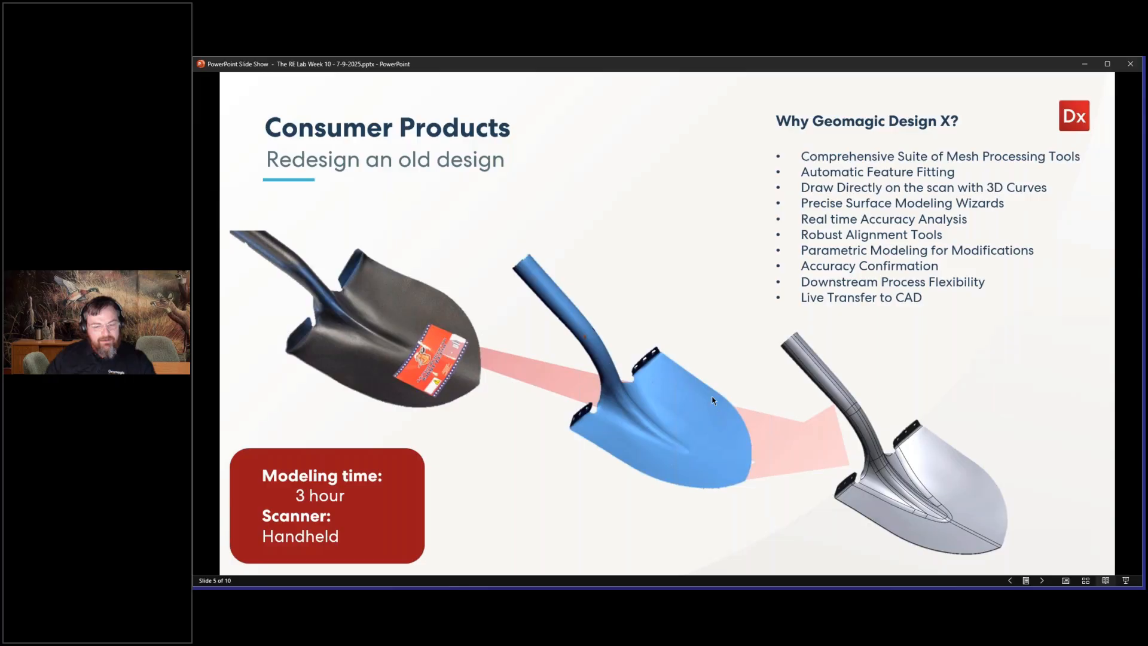
mouse_move(751, 445)
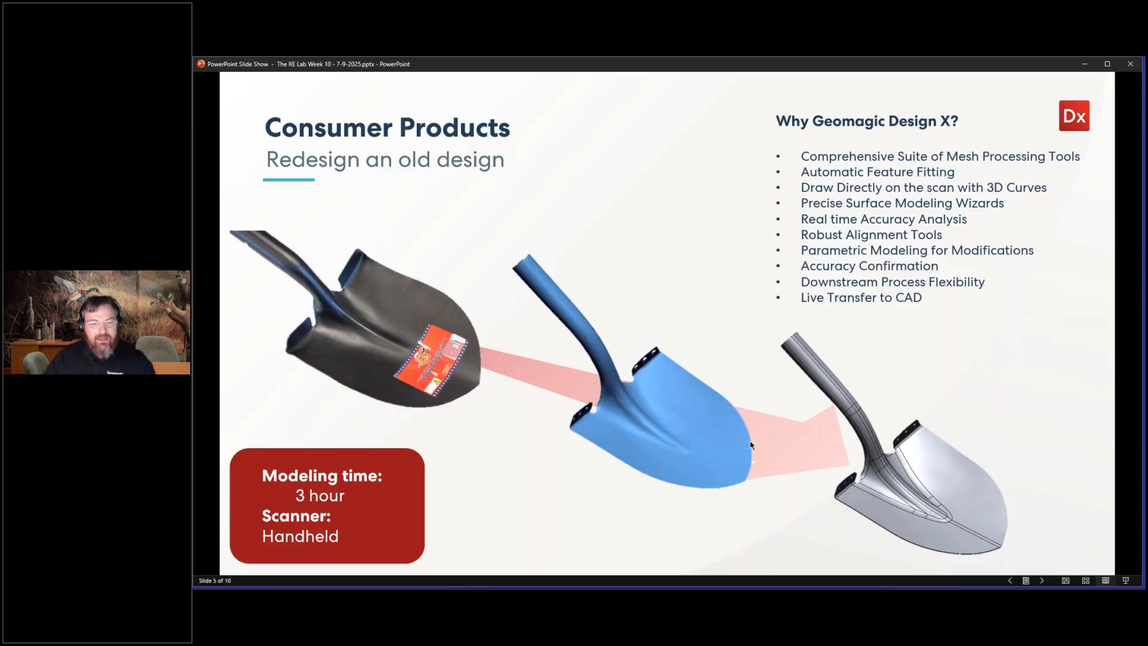
mouse_move(717, 479)
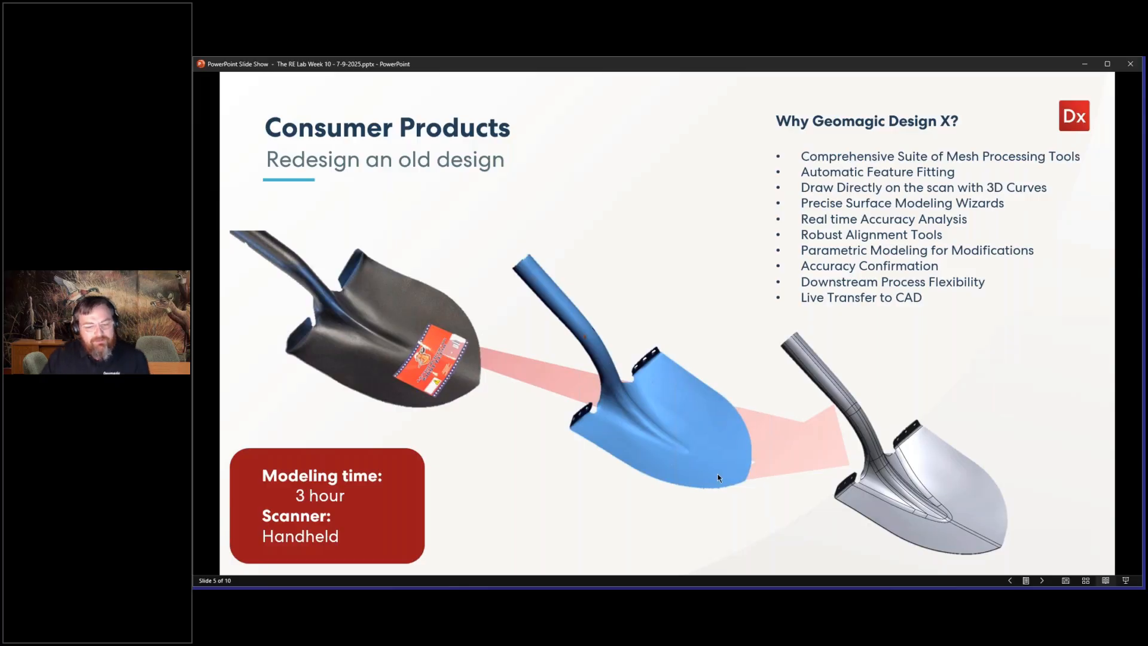
mouse_move(938, 382)
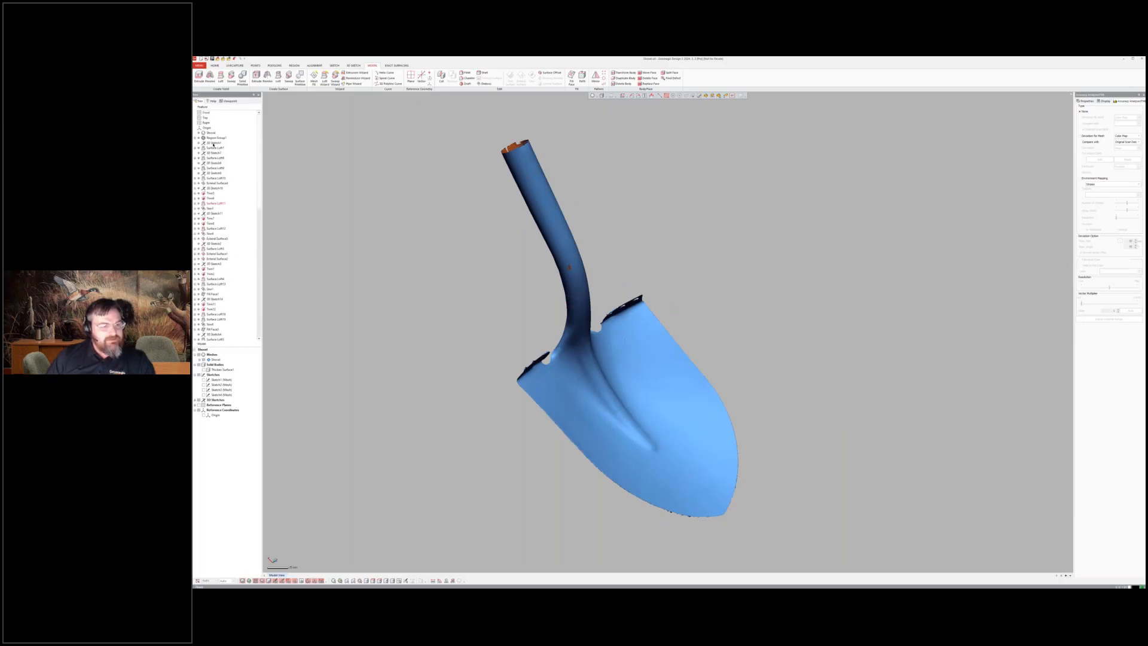
- Show the section-curve sketch so its curves slice across the shovel blade scan
right_click(214, 143)
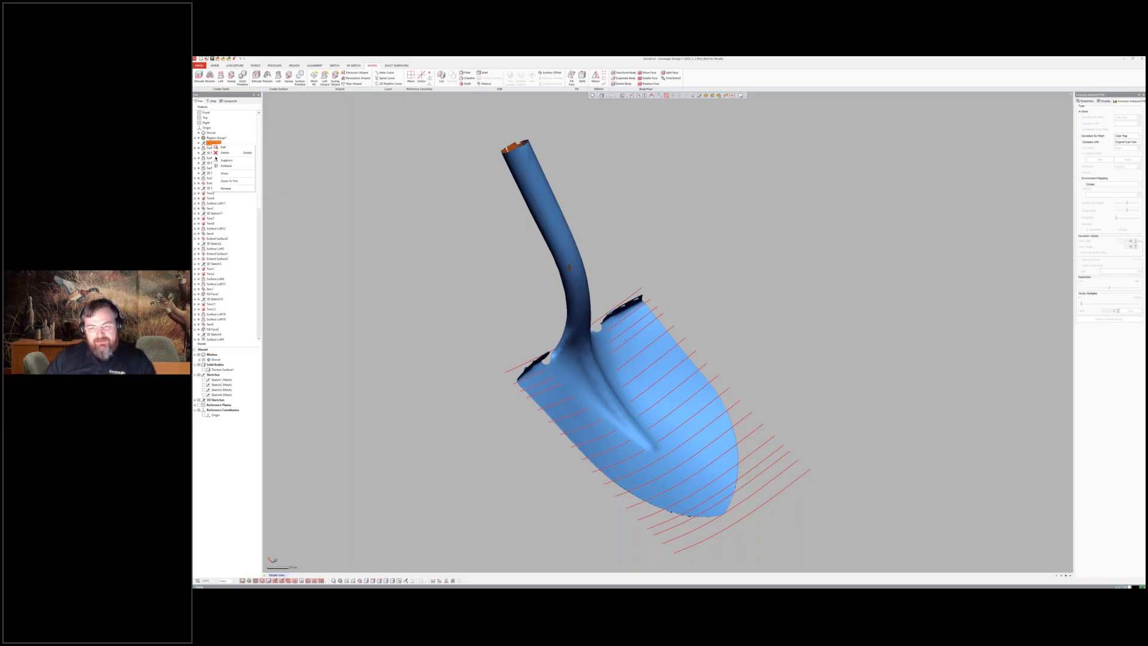
- Hide the section curves, leaving only the blue shovel scan visible
left_click(220, 153)
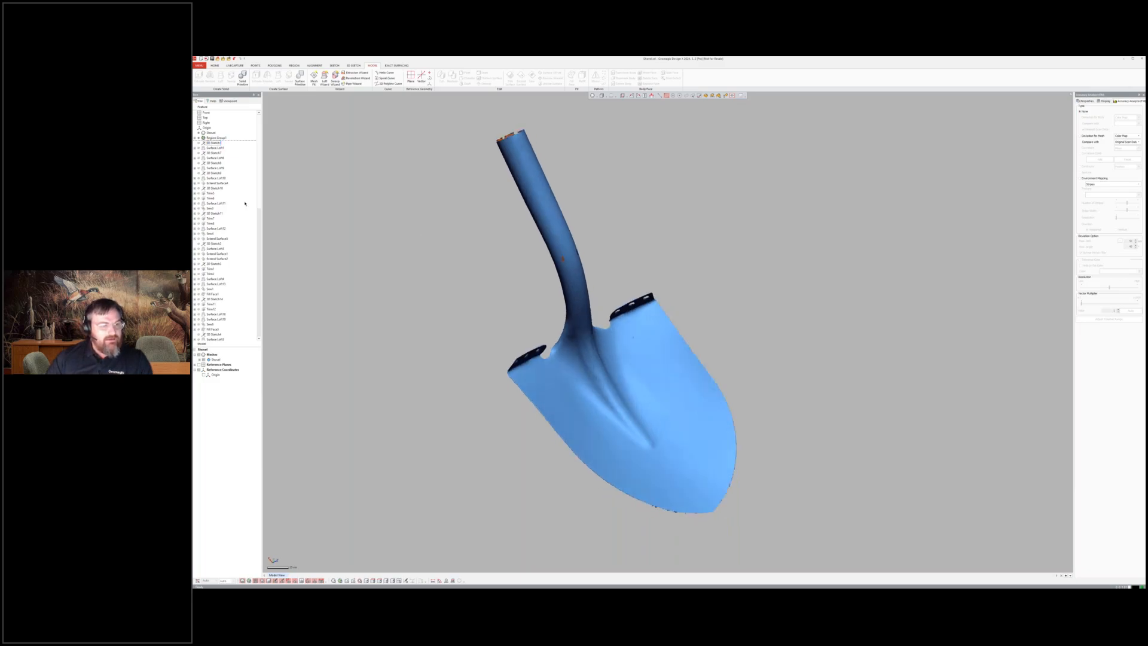
- Show the fitted surface bodies along the handle and neck, then move to the modelling commands
left_click(219, 149)
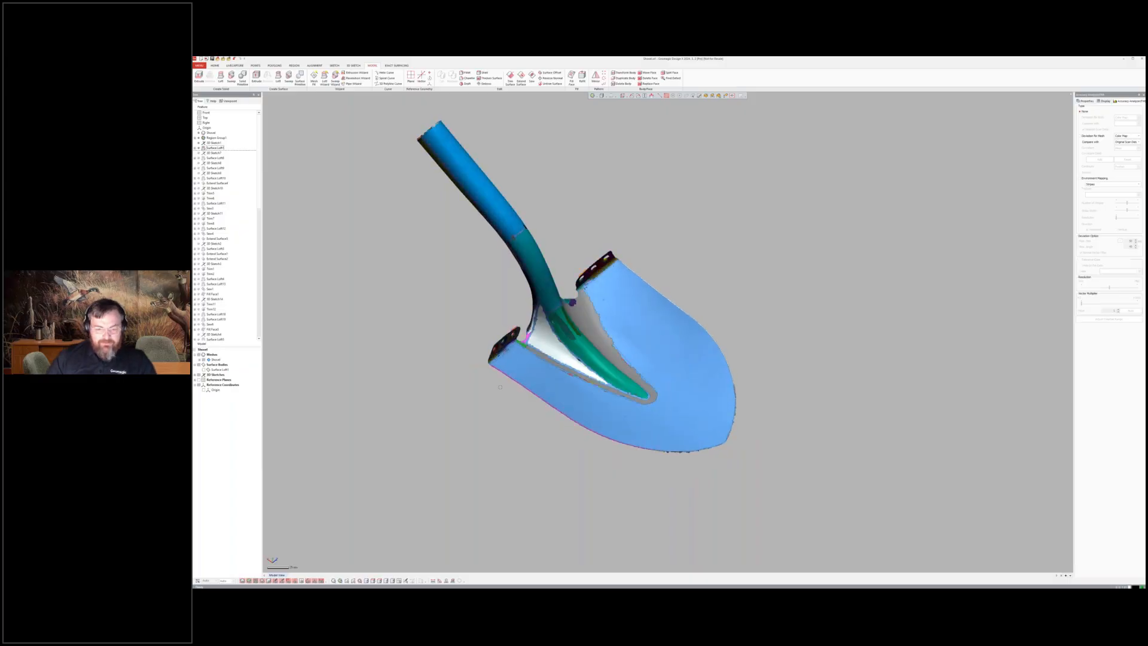
left_click(221, 137)
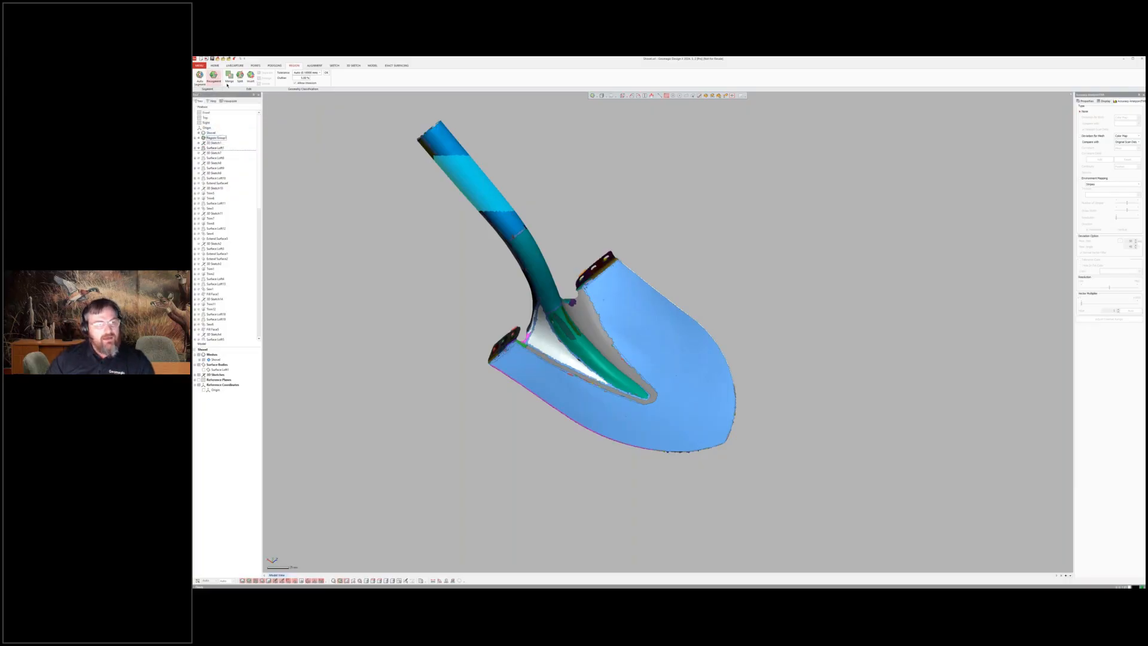
mouse_move(199, 78)
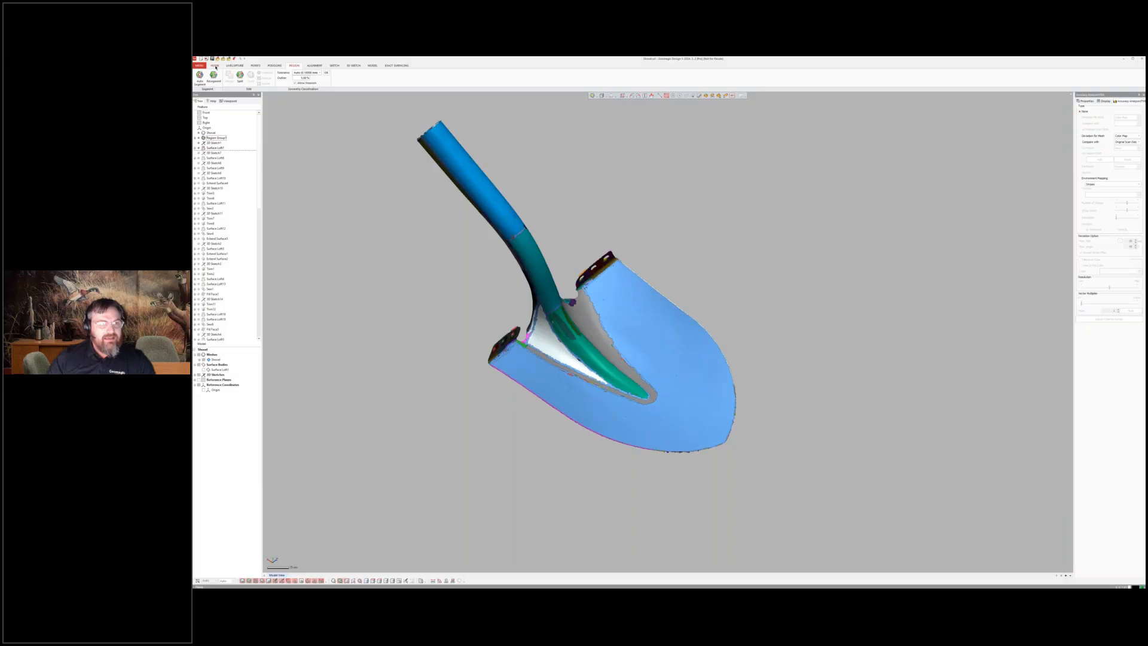
left_click(213, 65)
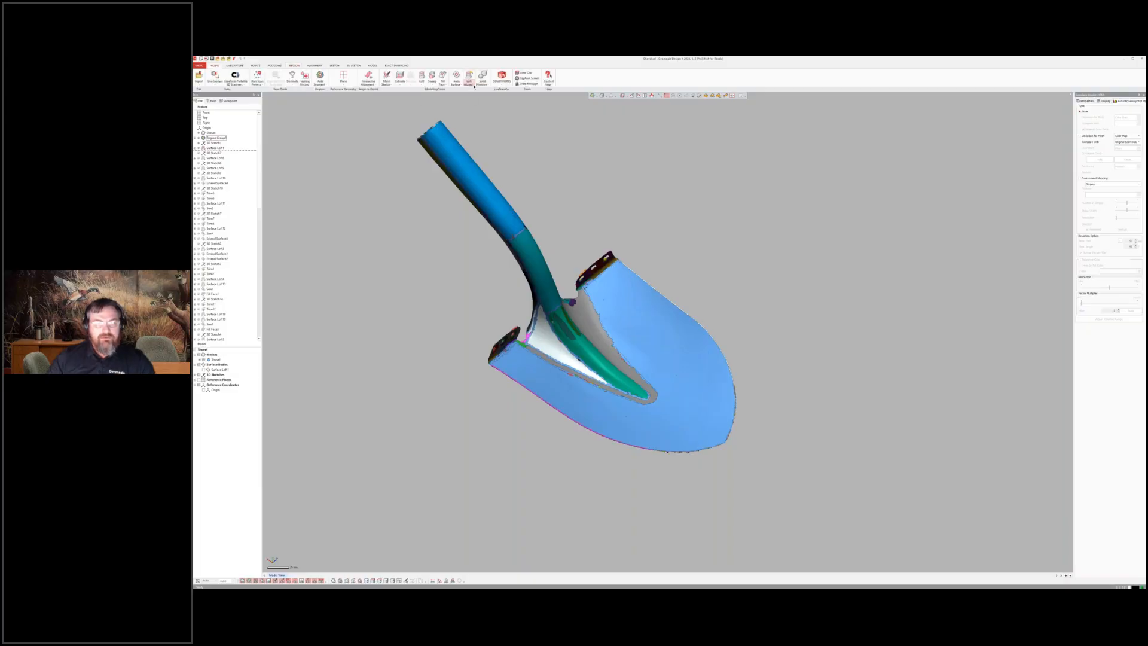
- Start the Loft Wizard from the surface wizard commands to preview a patch over a blade region
left_click(472, 78)
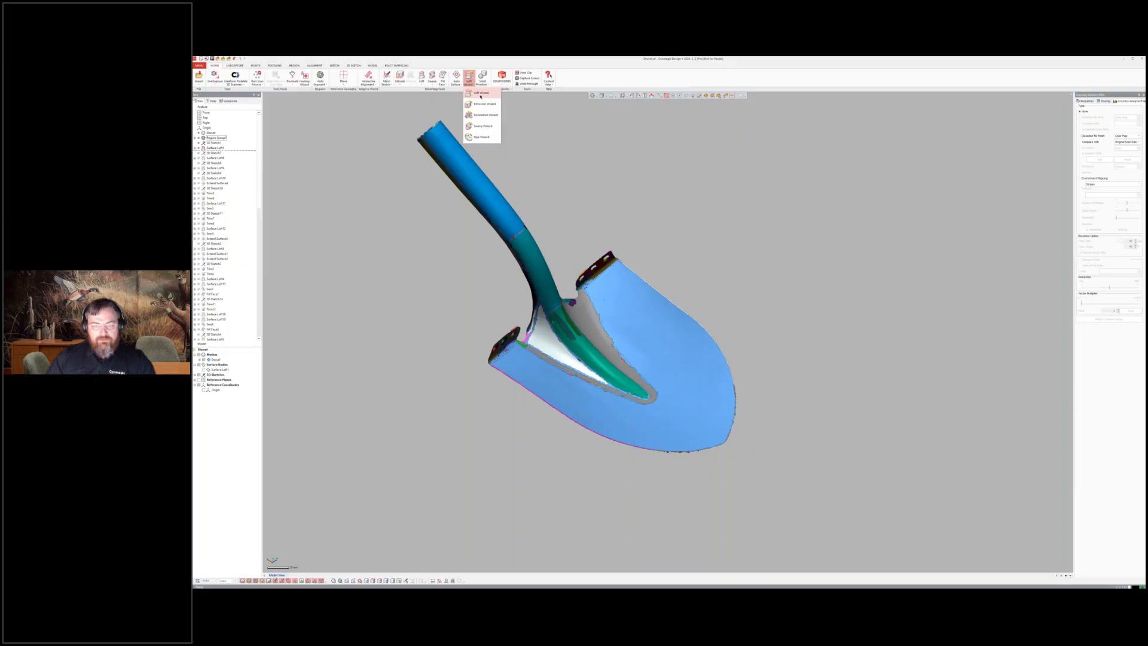
mouse_move(481, 93)
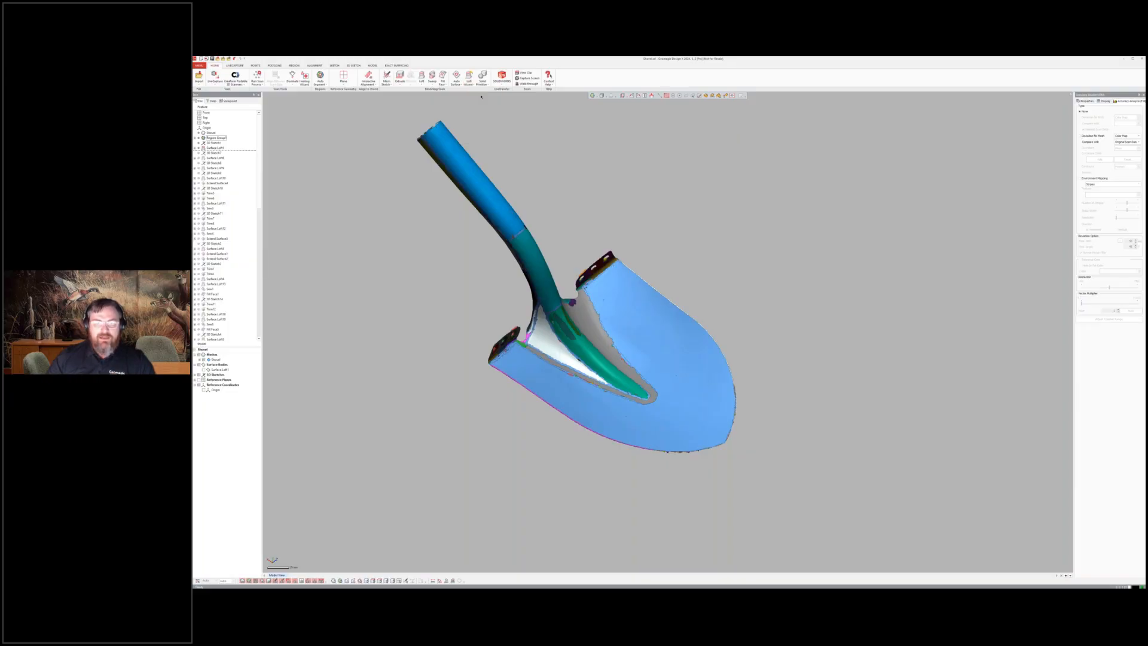
left_click(470, 77)
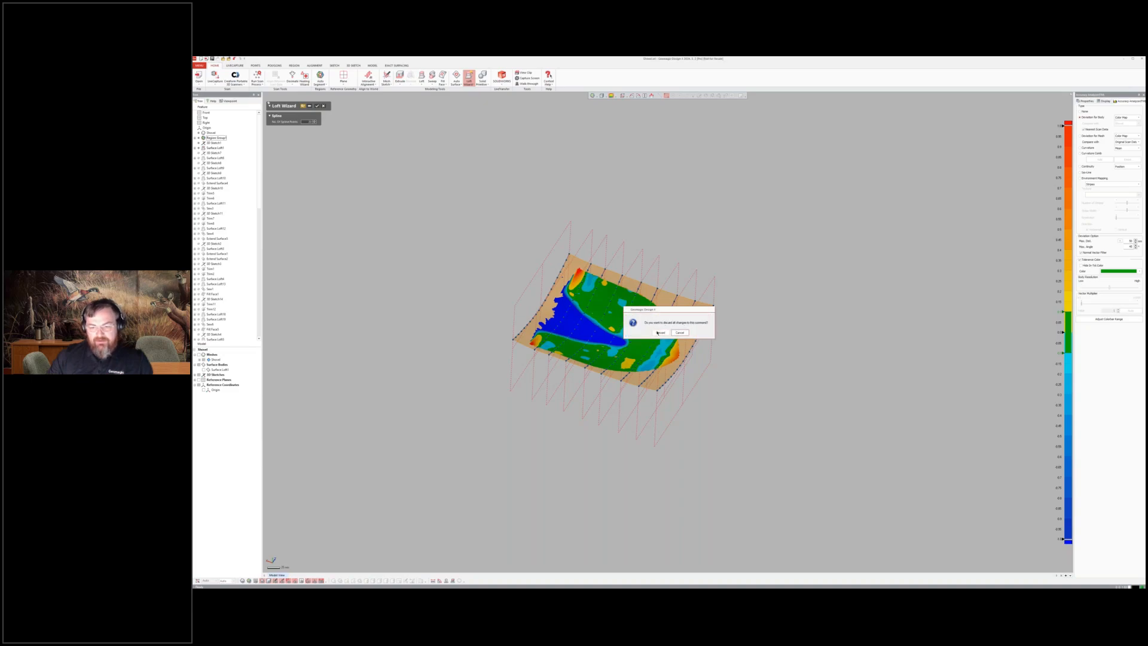
left_click(660, 332)
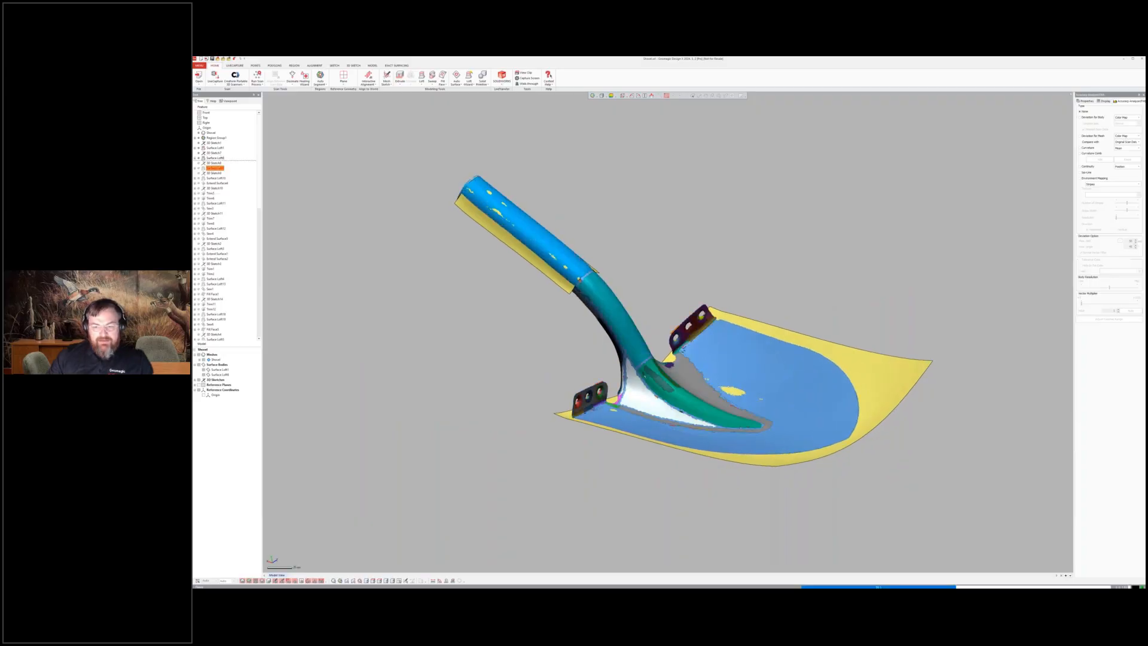
left_click(215, 167)
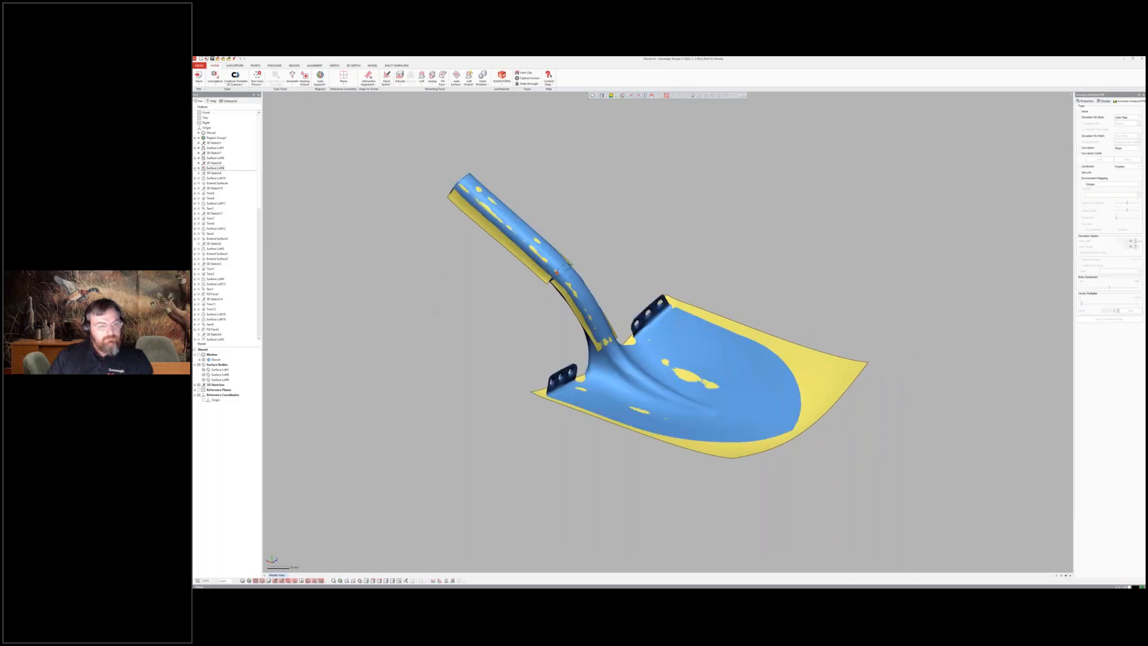
right_click(216, 180)
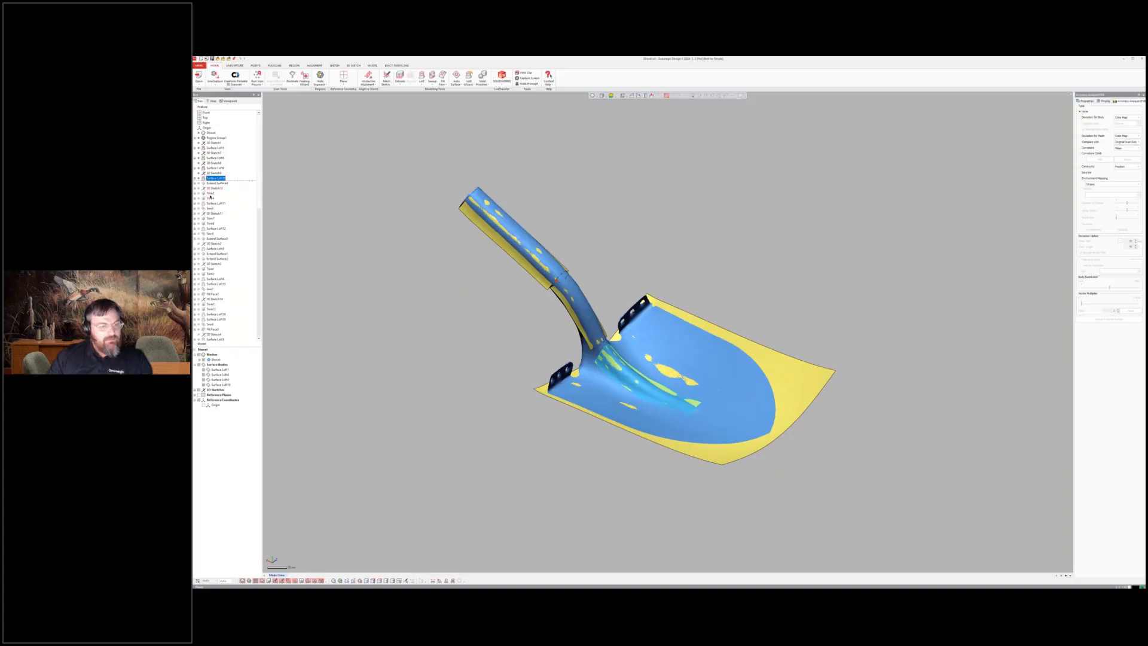
right_click(215, 187)
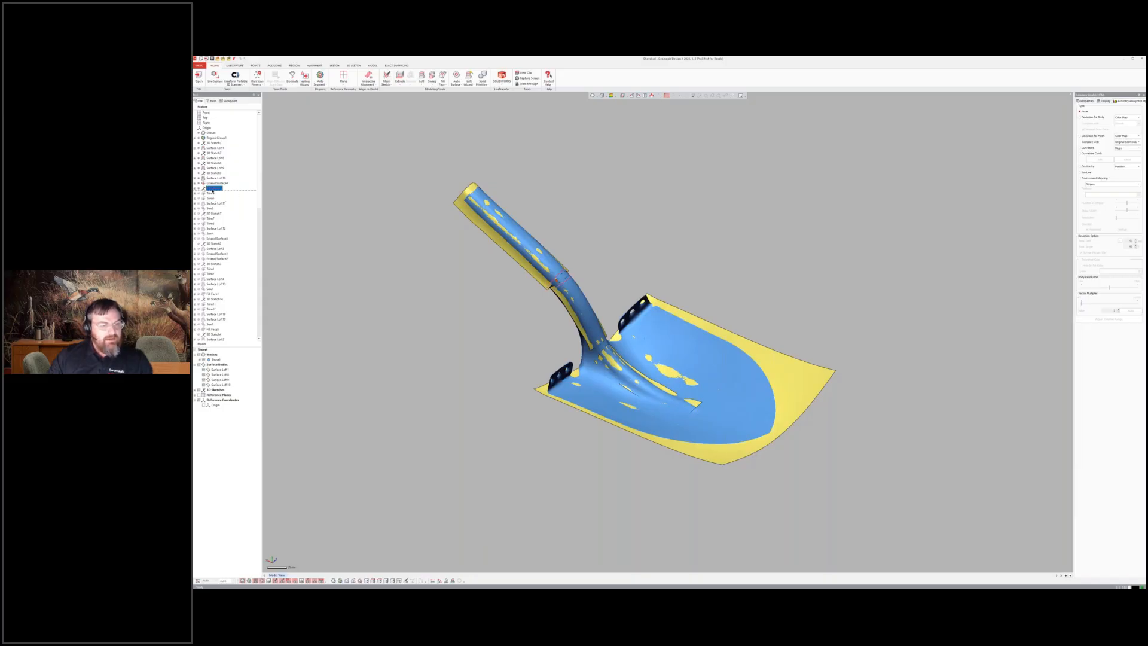
left_click(218, 189)
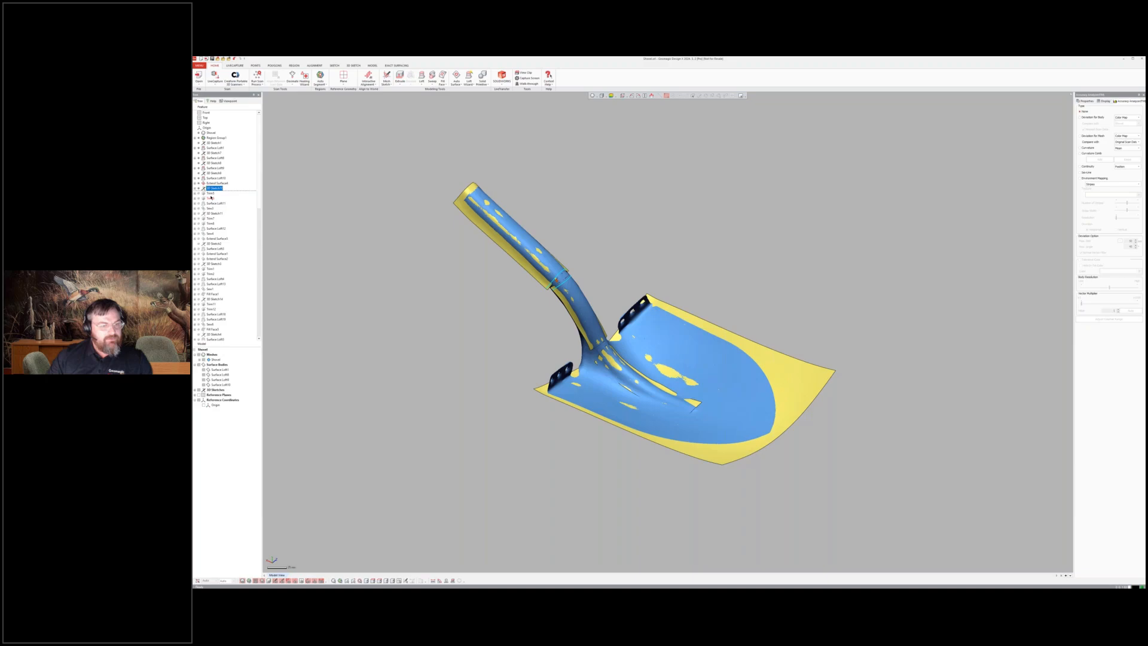
- Select the lower handle surface and place the dotted trim curve across it above the blade's neck
right_click(208, 194)
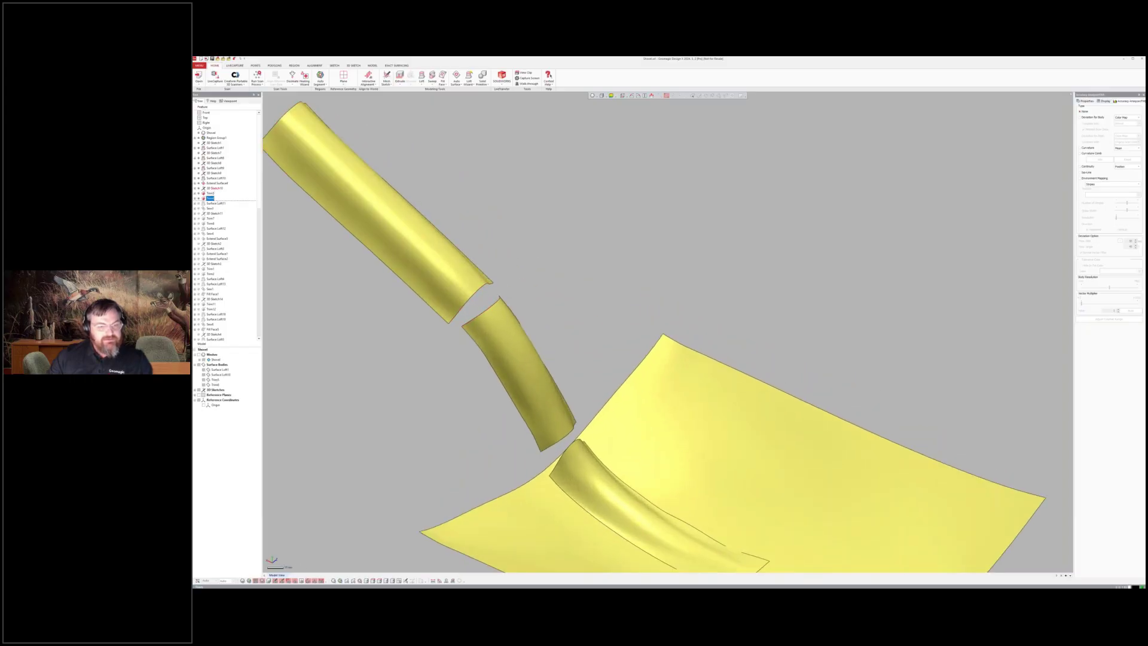
left_click(397, 198)
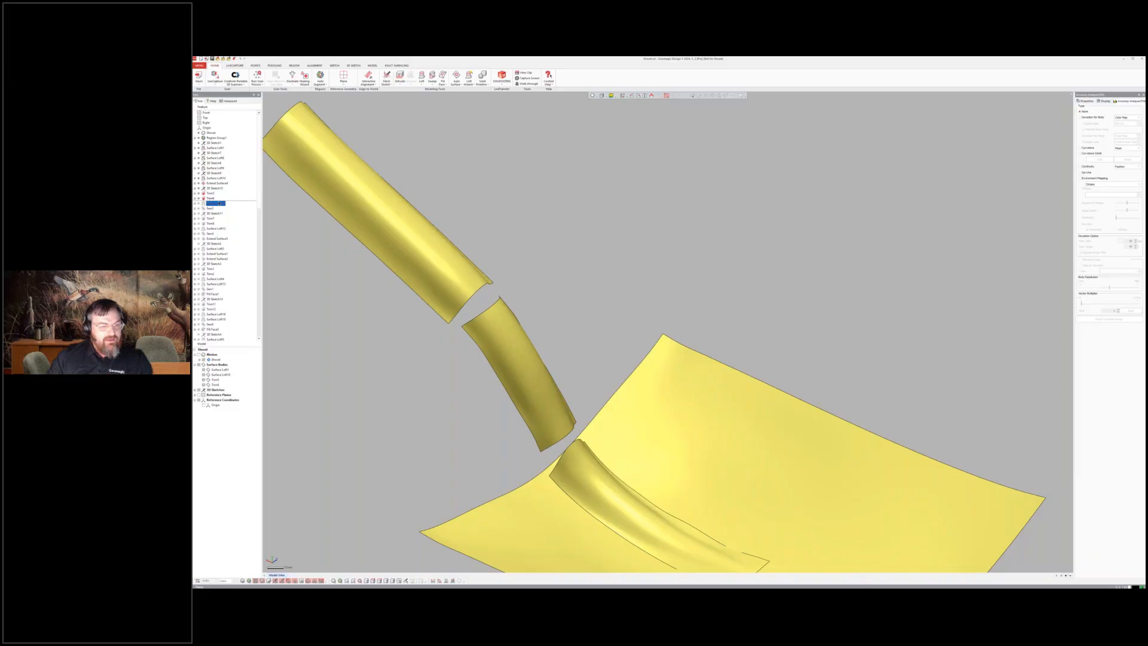
left_click(216, 204)
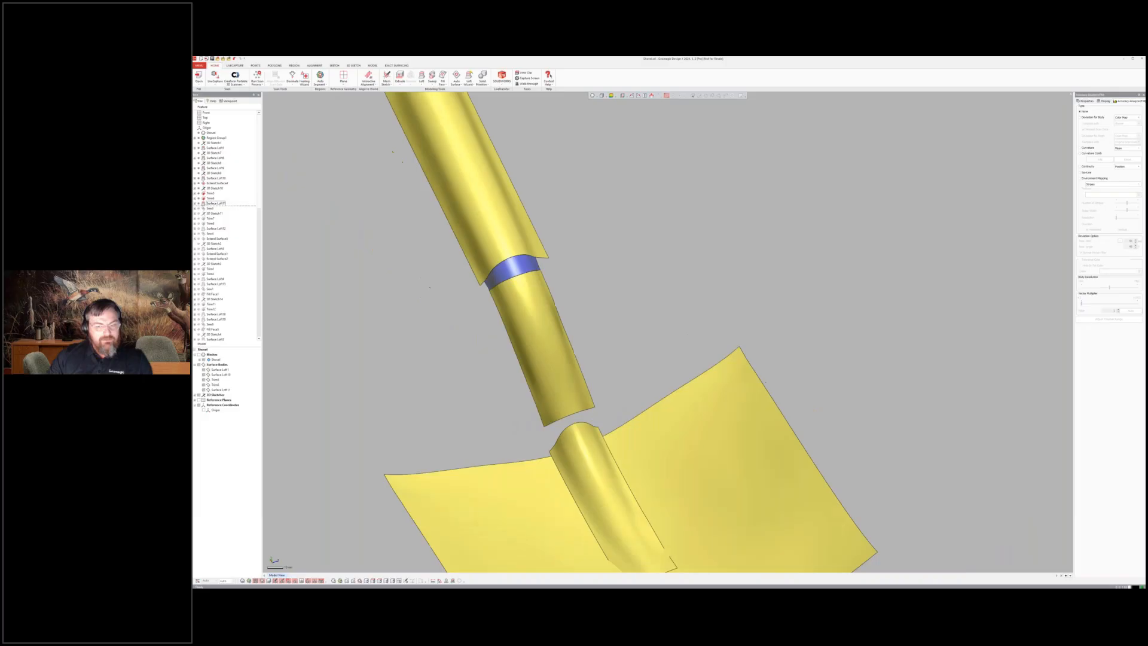
left_click_drag(514, 293, 601, 234)
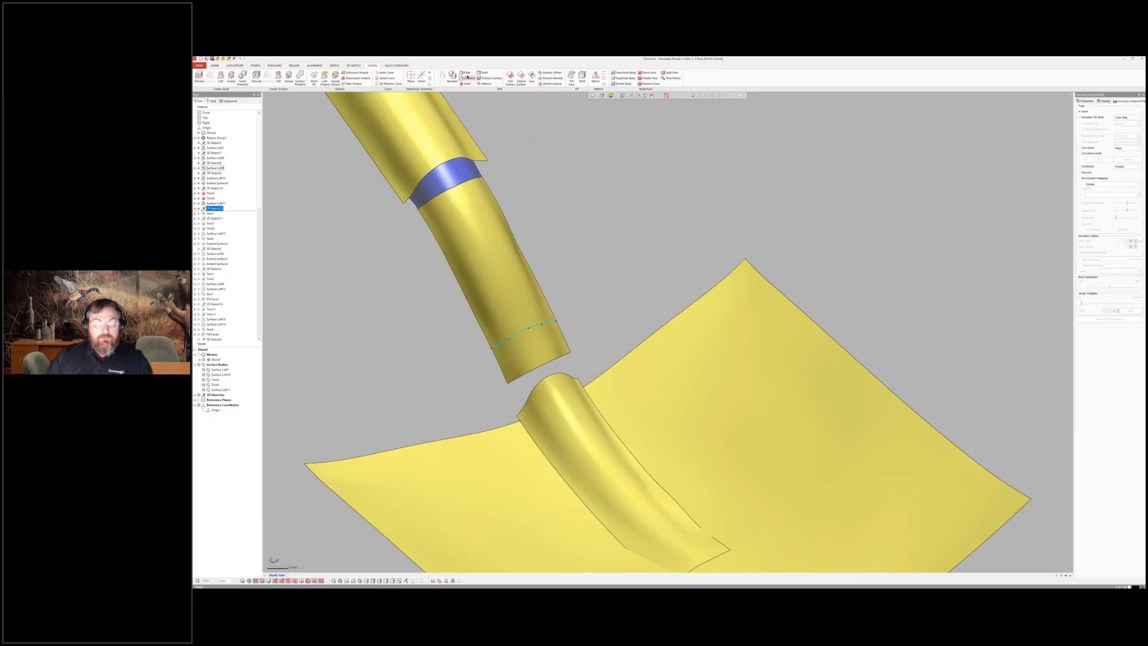
mouse_move(521, 76)
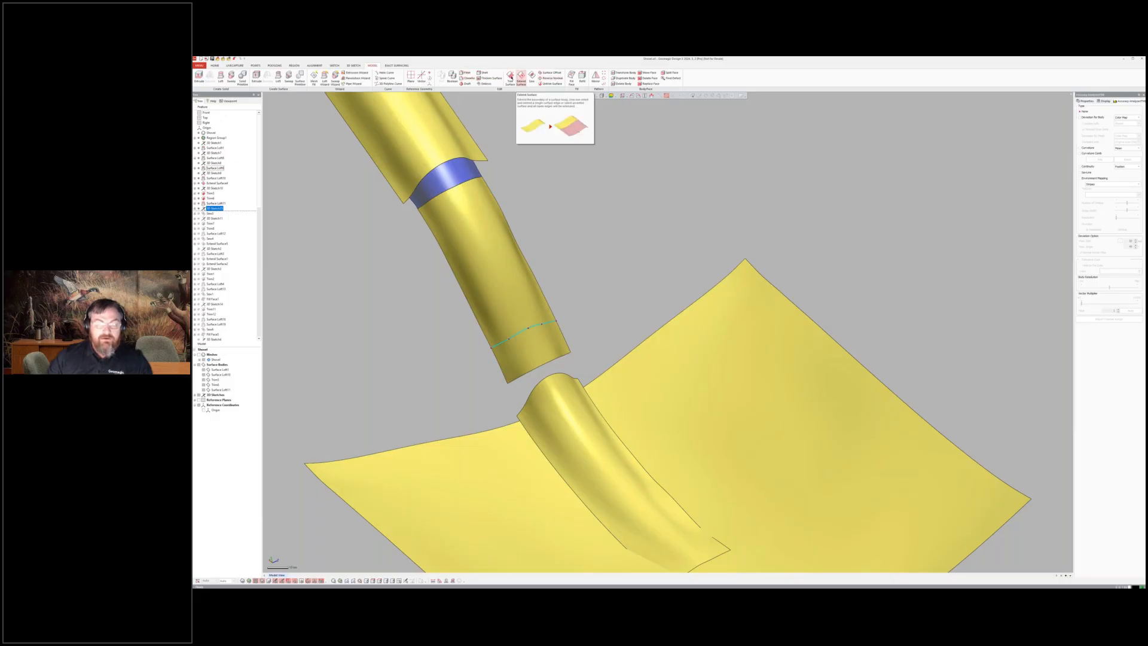
- Begin trimming the lower handle surface, then cancel and discard the unfinished trim
left_click(516, 79)
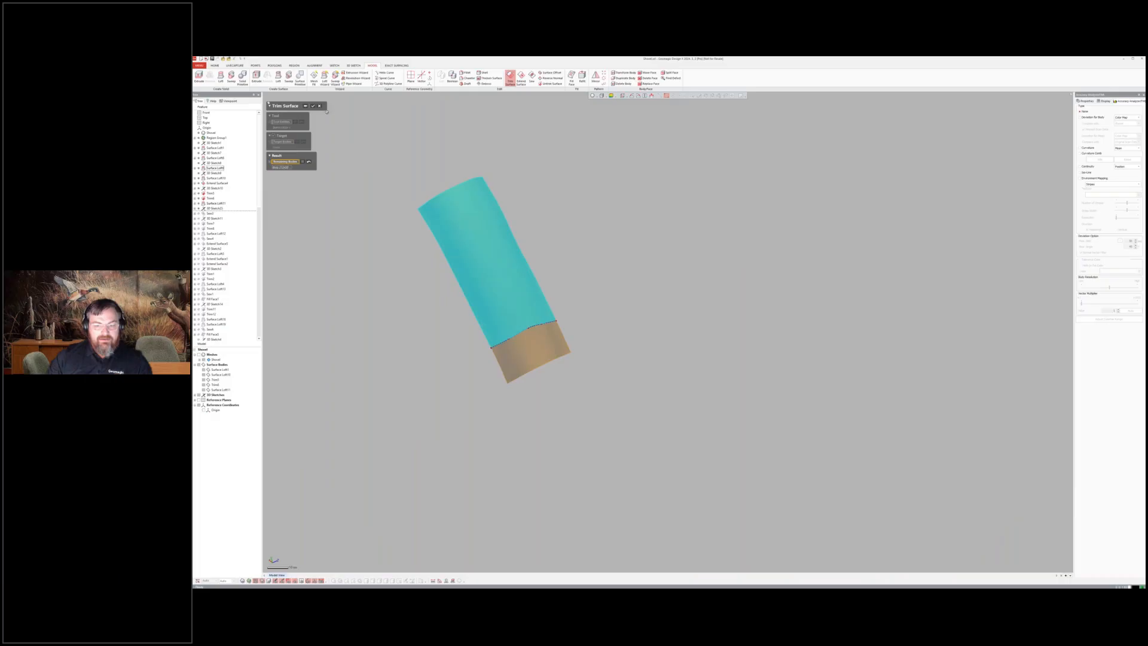
left_click(321, 105)
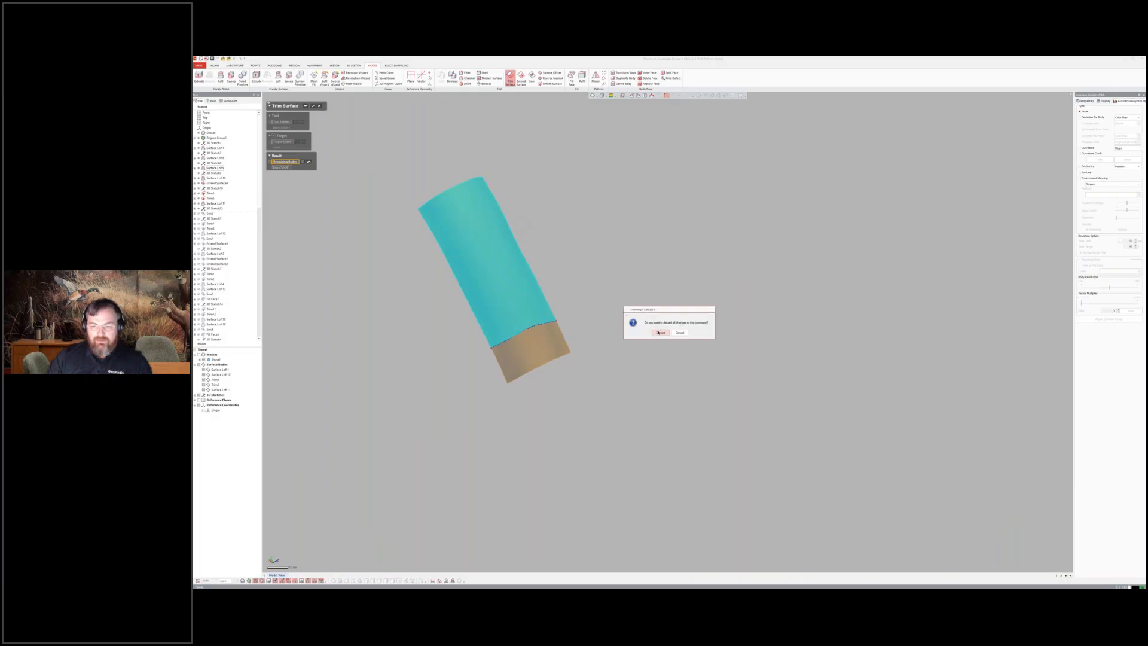
left_click(660, 332)
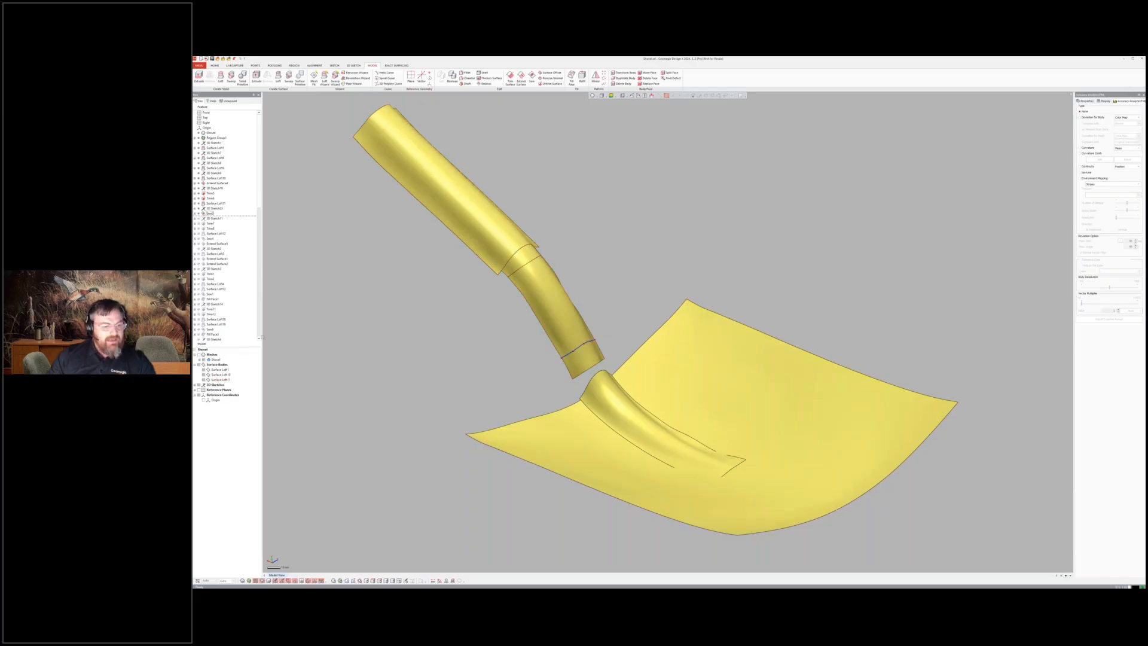
- Show the lofted section joining handle to neck, then show the scanned shovel mesh over it
left_click(215, 218)
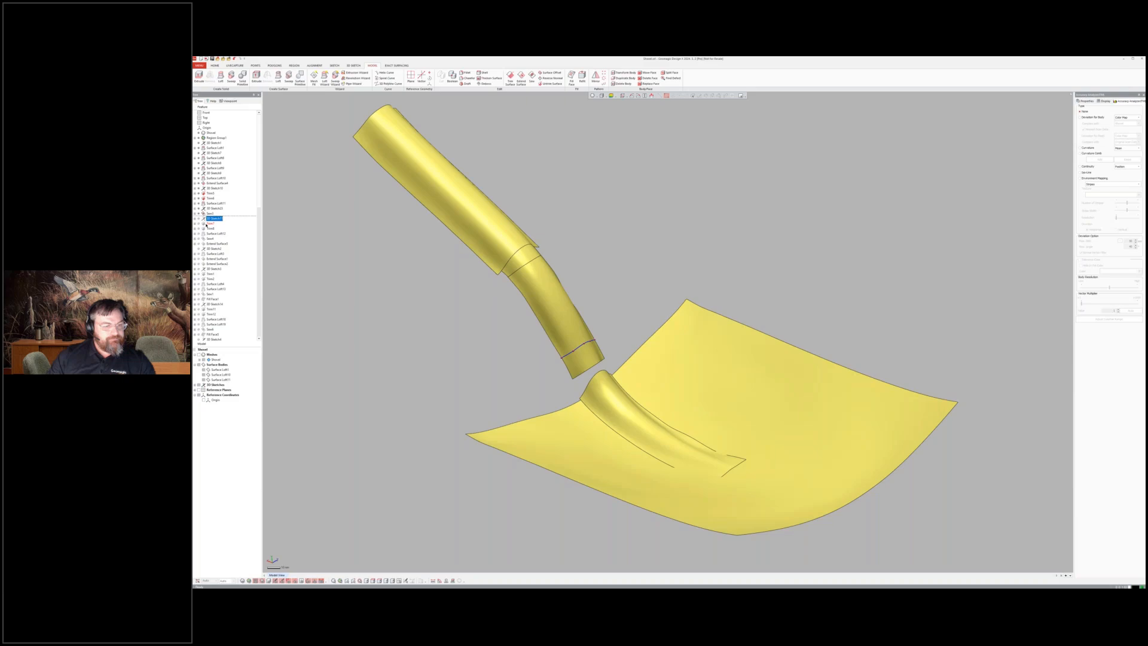
right_click(213, 222)
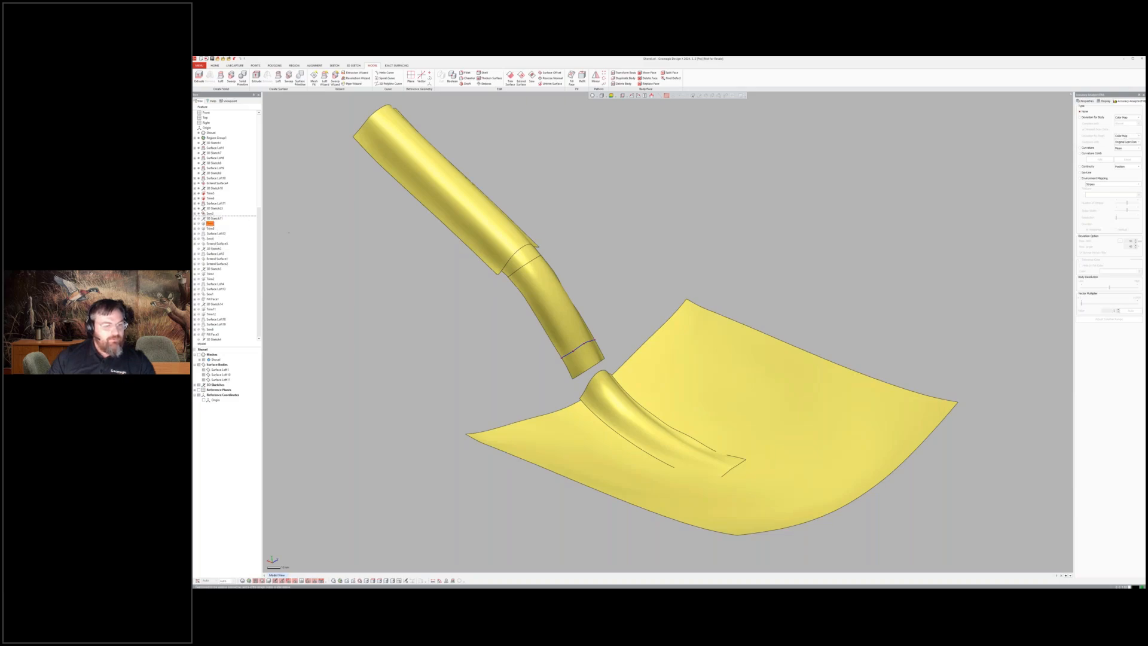
right_click(210, 222)
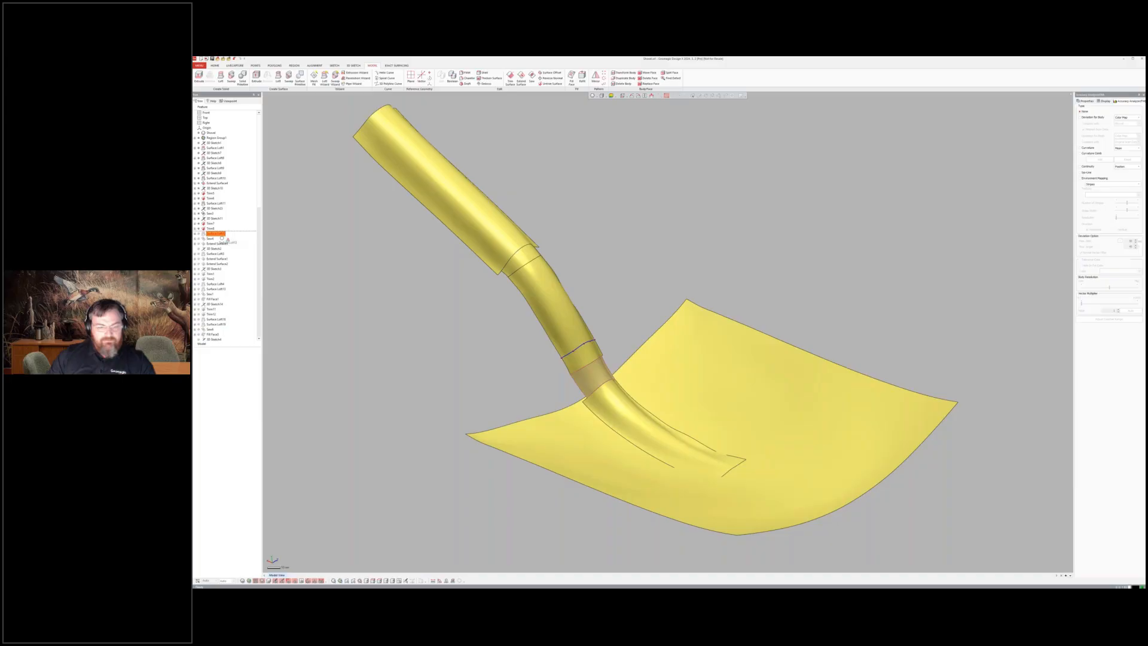
left_click(215, 234)
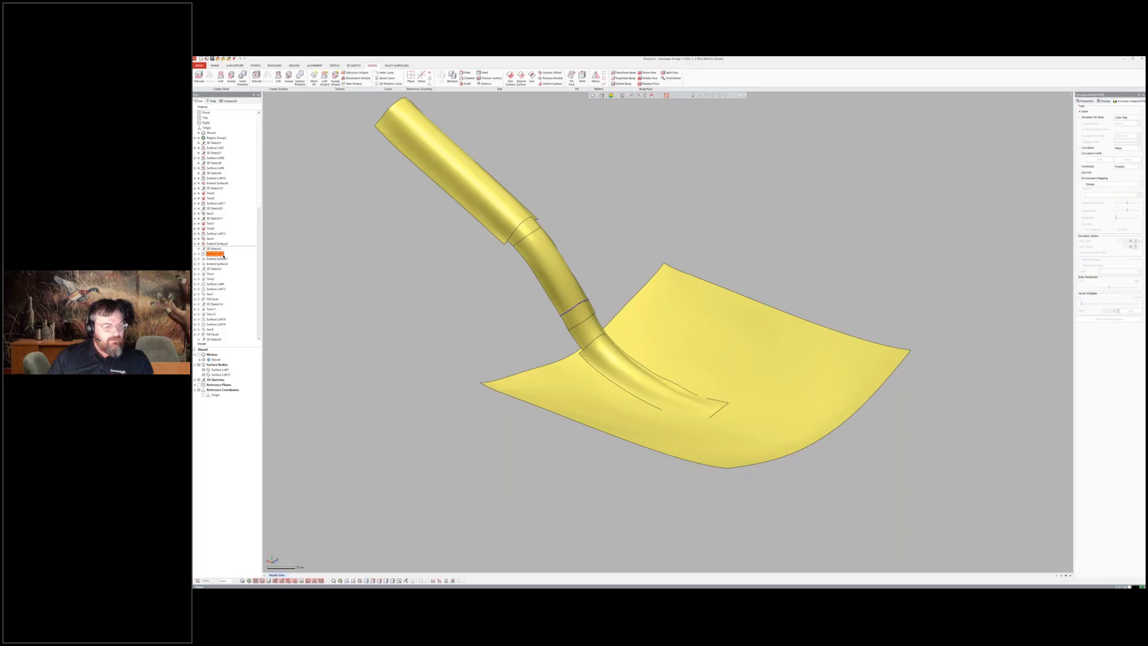
left_click(215, 253)
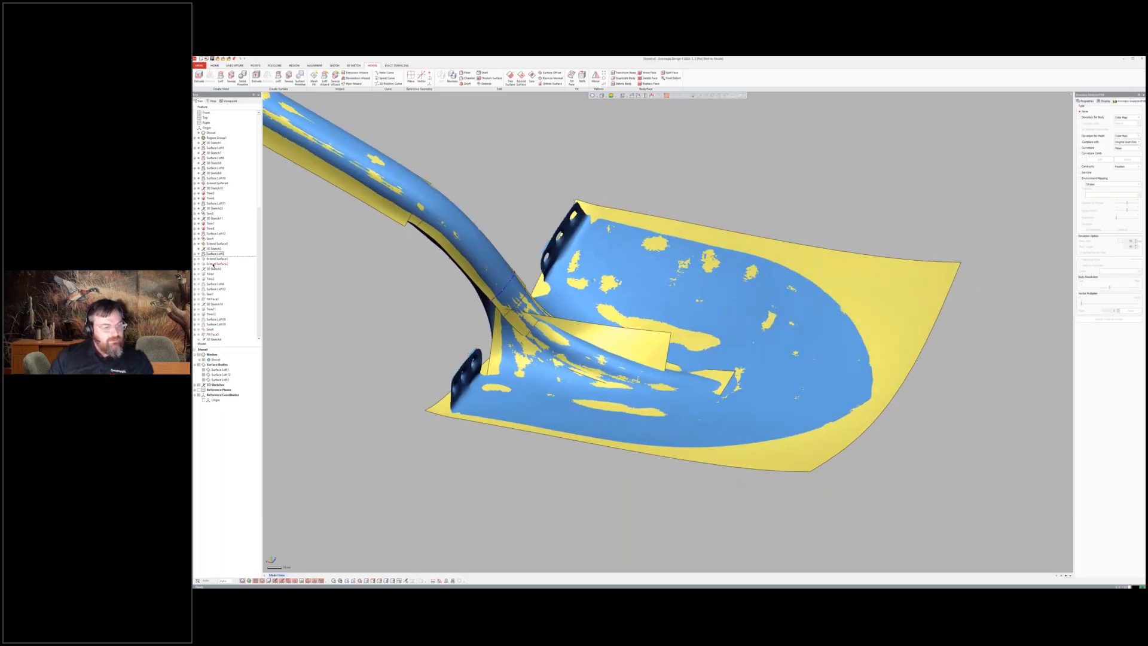
- Show the flat panel beside the neck and hide the scan mesh and main blade surface
right_click(216, 253)
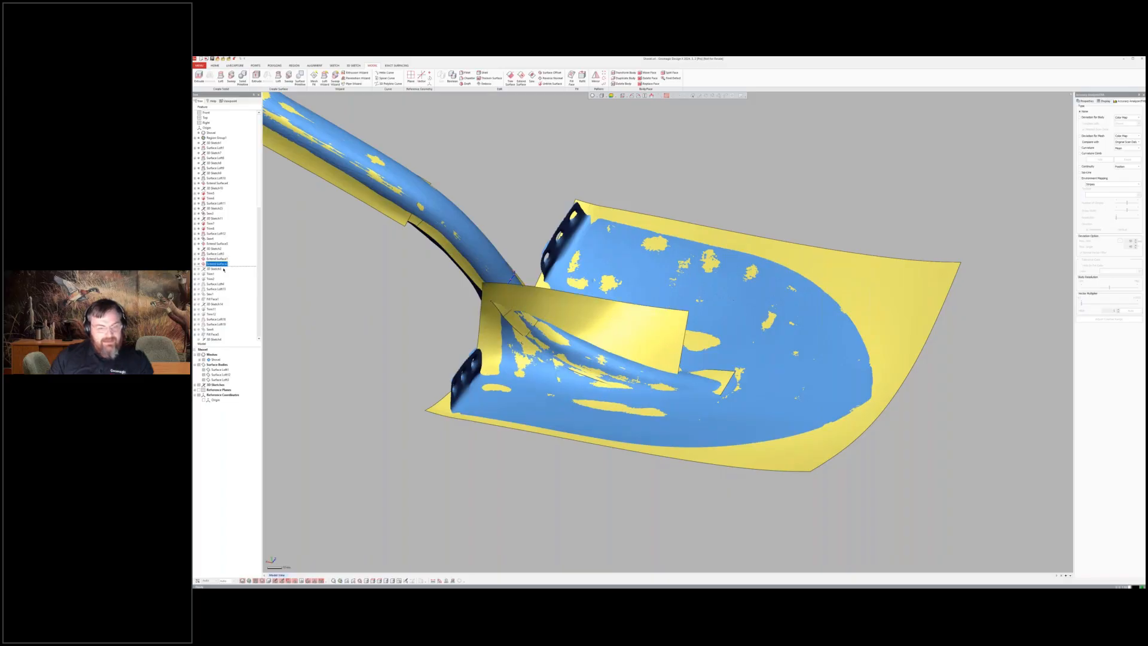
left_click(213, 273)
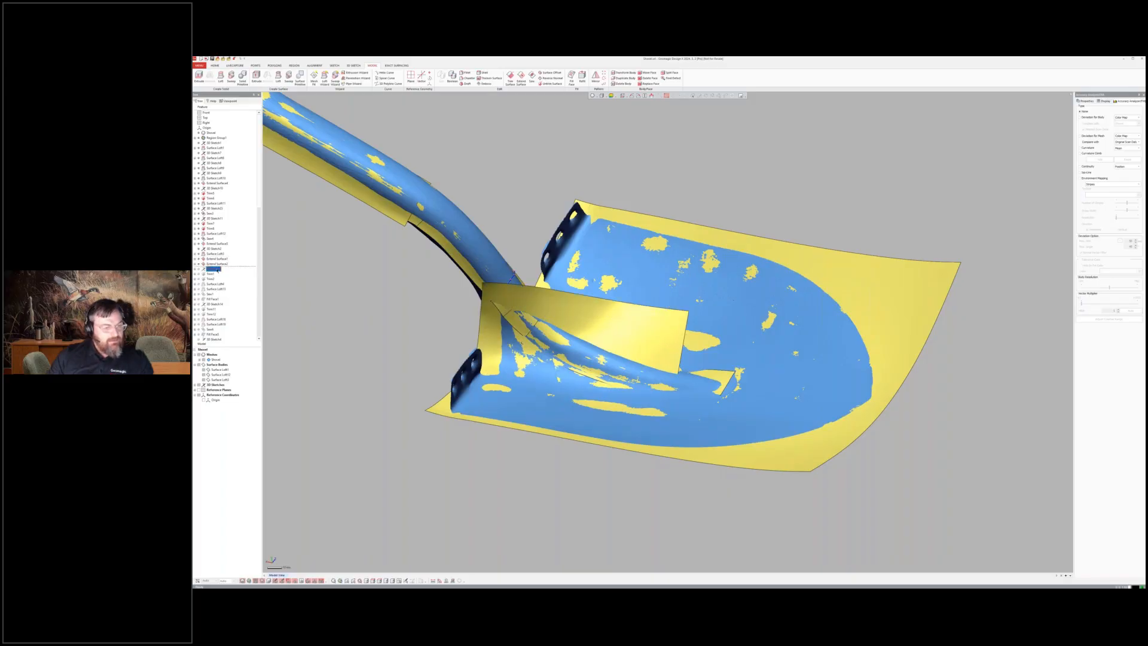
left_click(214, 268)
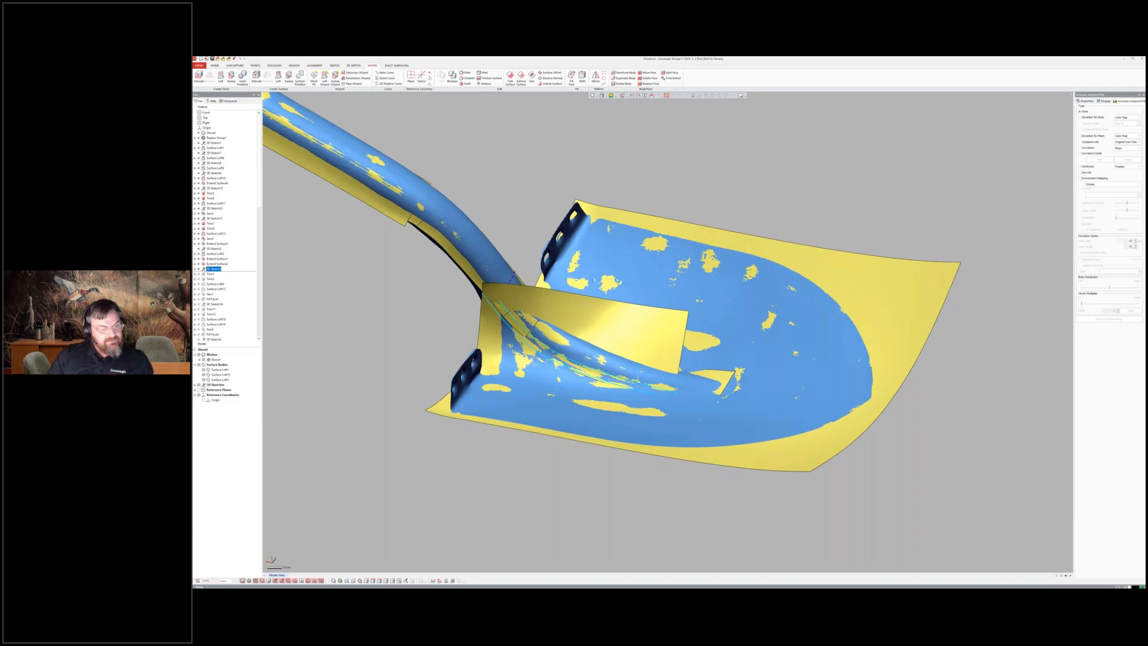
right_click(211, 279)
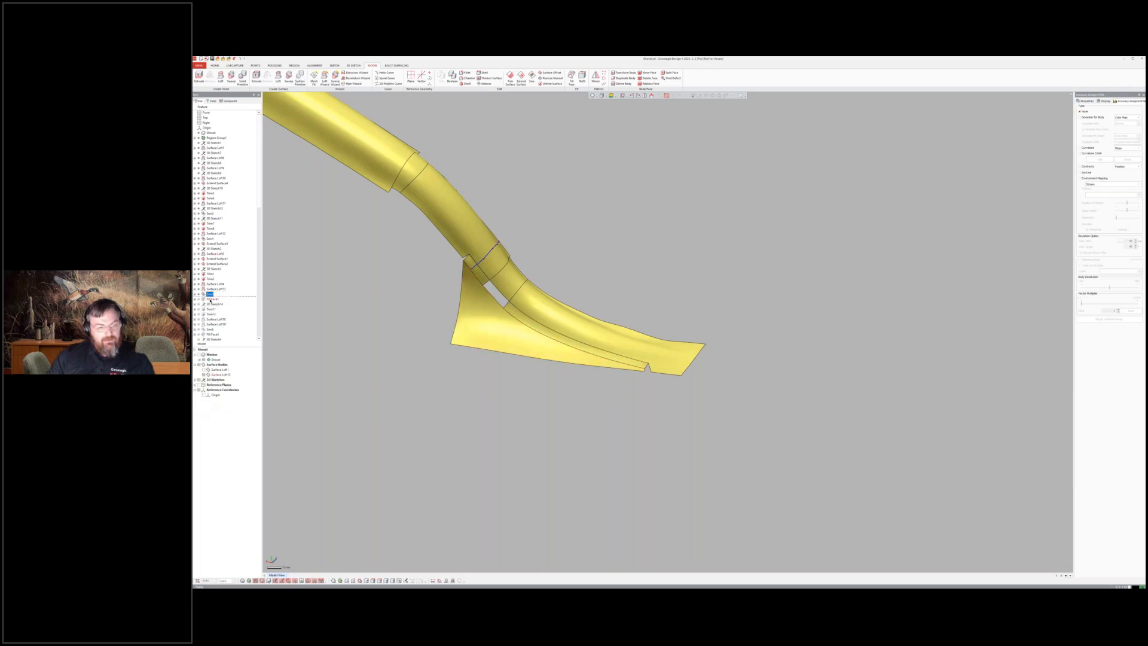
- Show then hide the strip over the neck gap and launch the surface fill on its edges
right_click(213, 294)
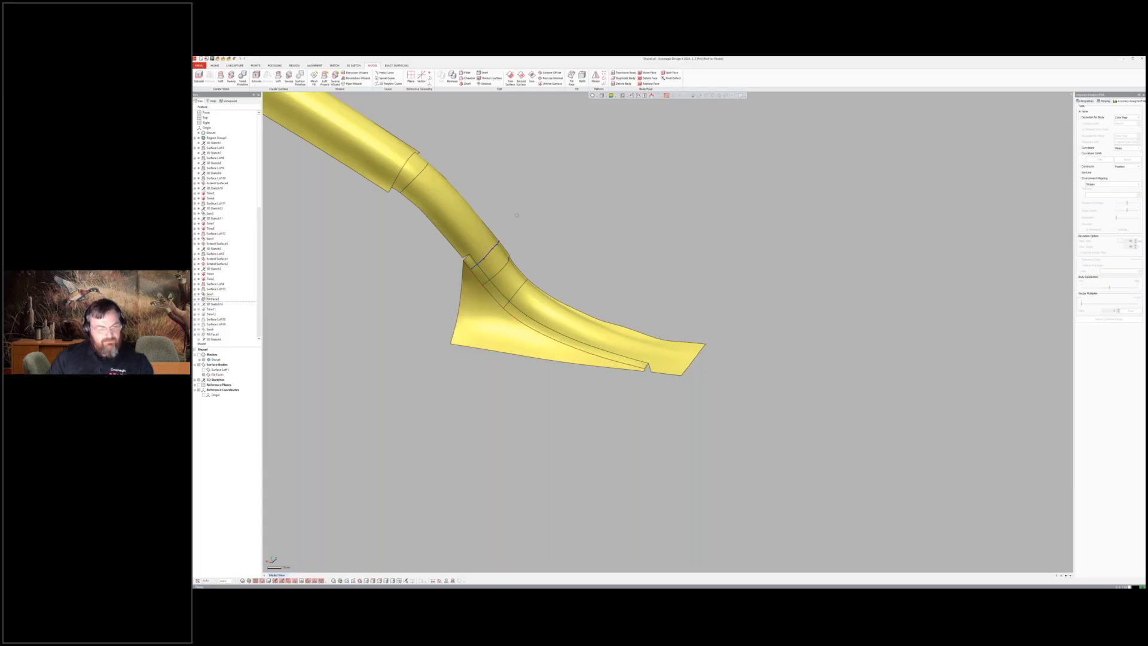
left_click(213, 299)
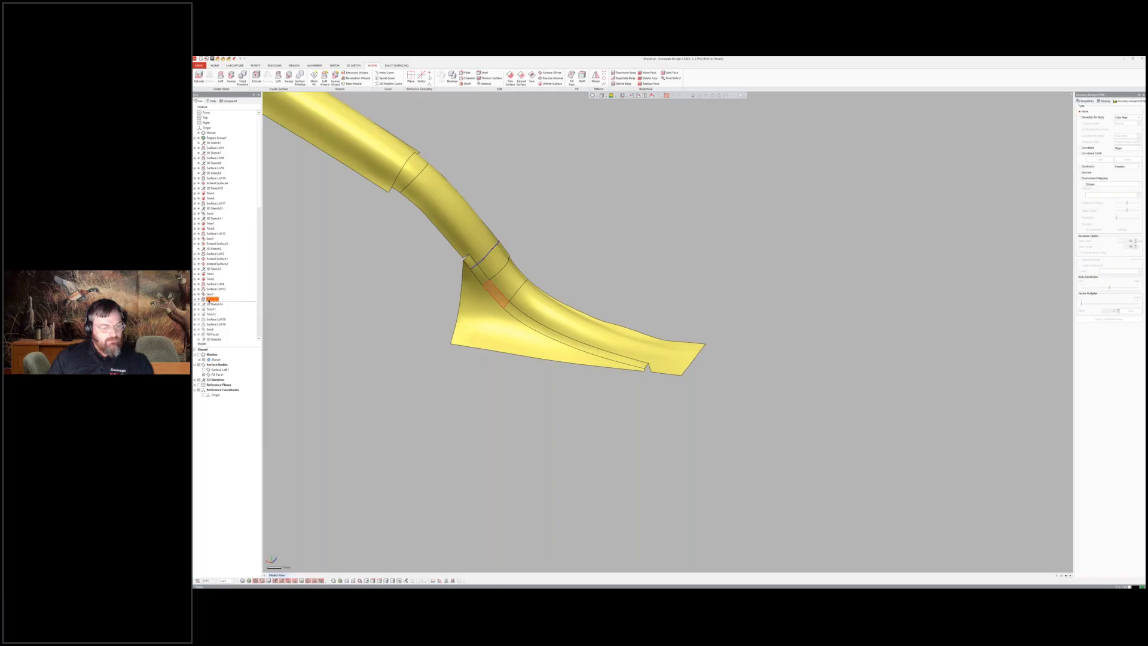
right_click(213, 299)
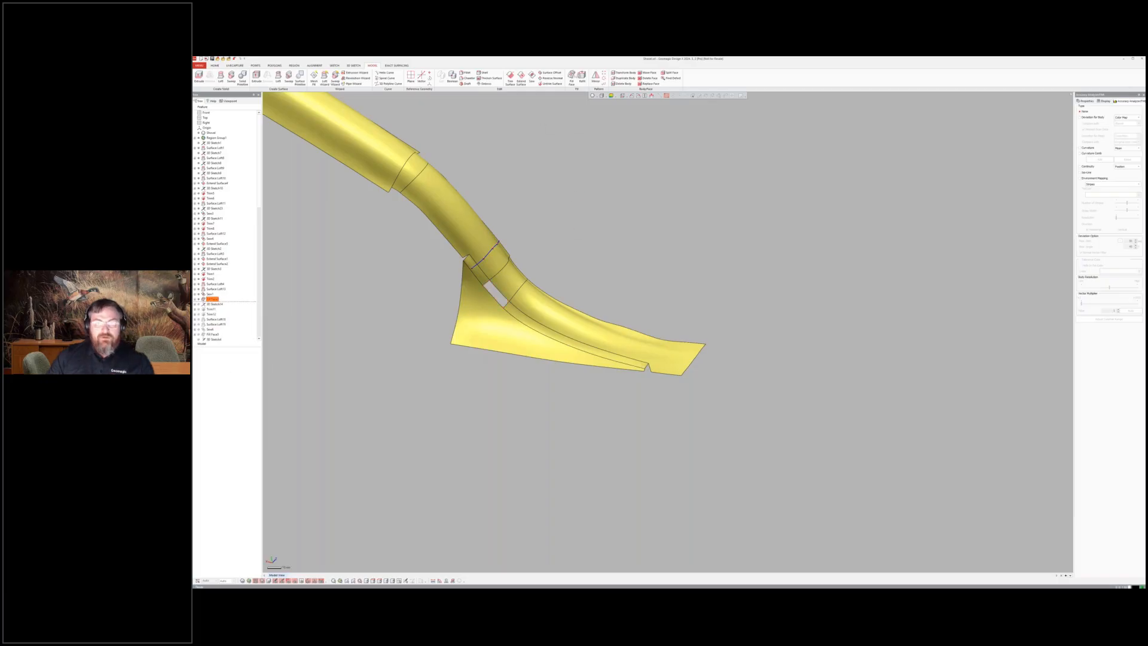
left_click(571, 77)
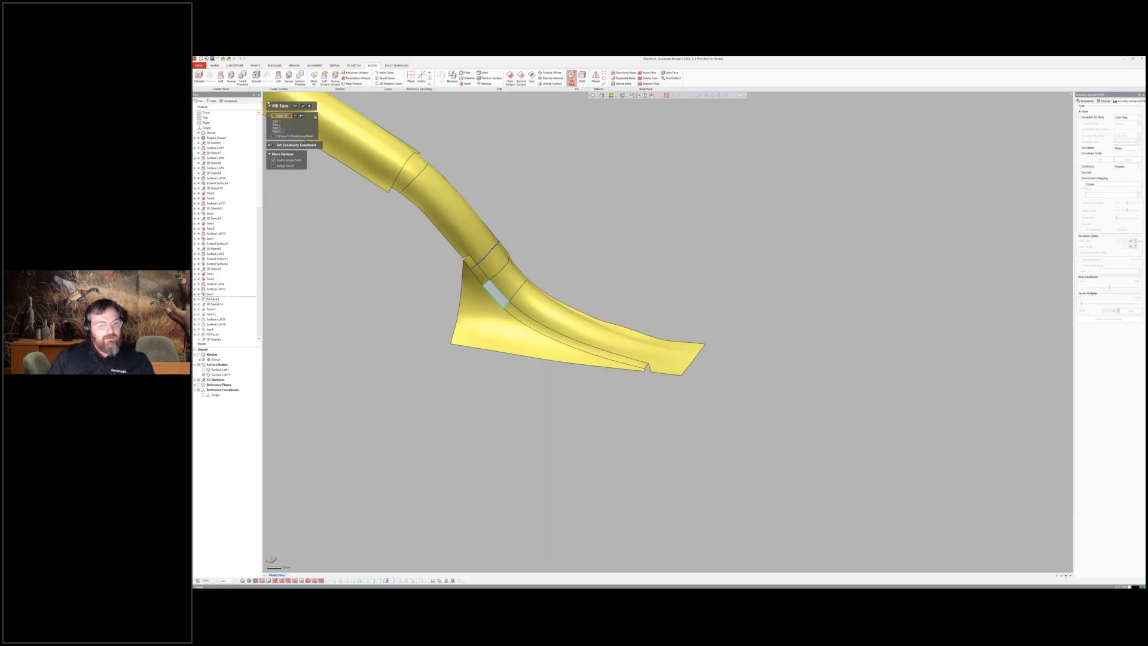
- Cancel and discard the unfinished gap fill, returning to the blade outline sketch
left_click(309, 105)
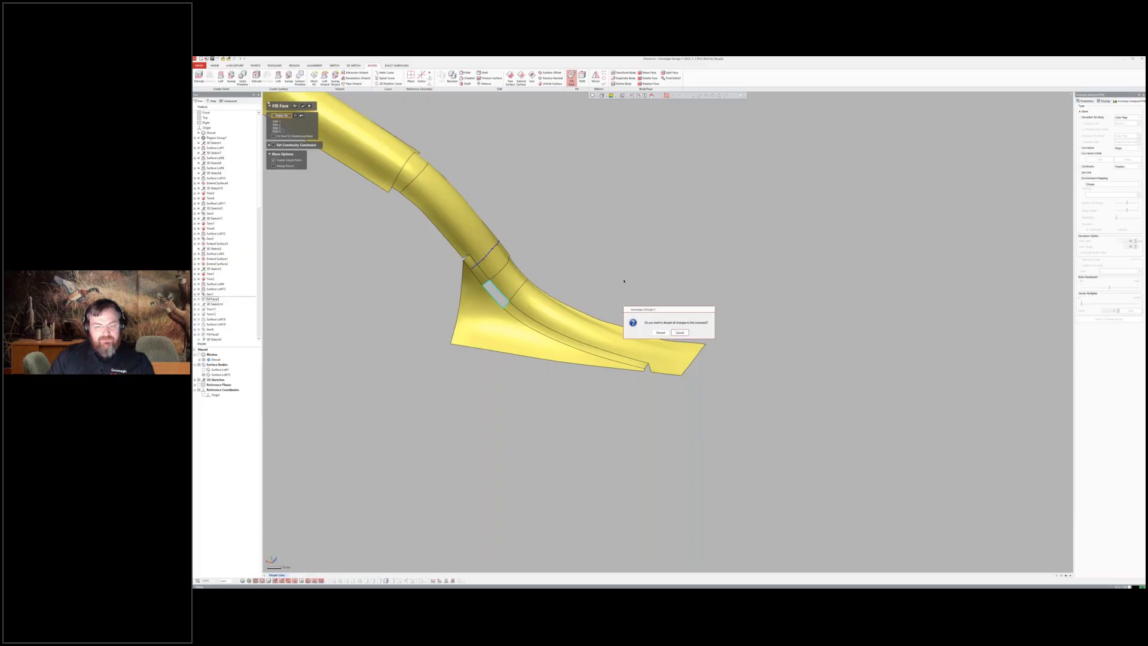
left_click(660, 332)
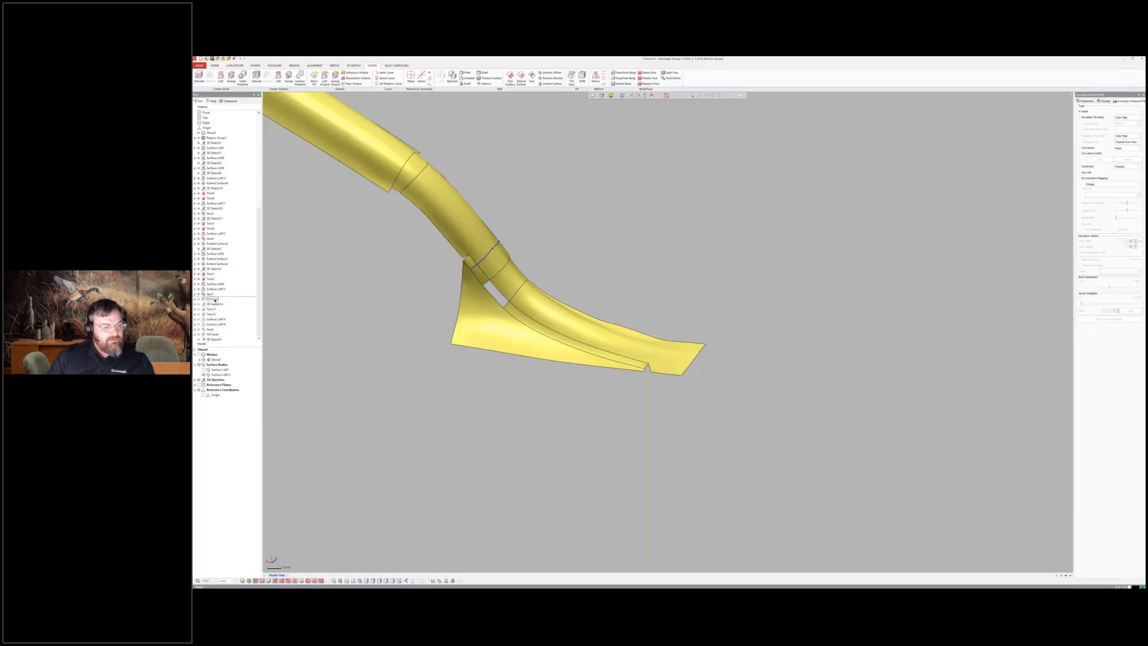
left_click(213, 299)
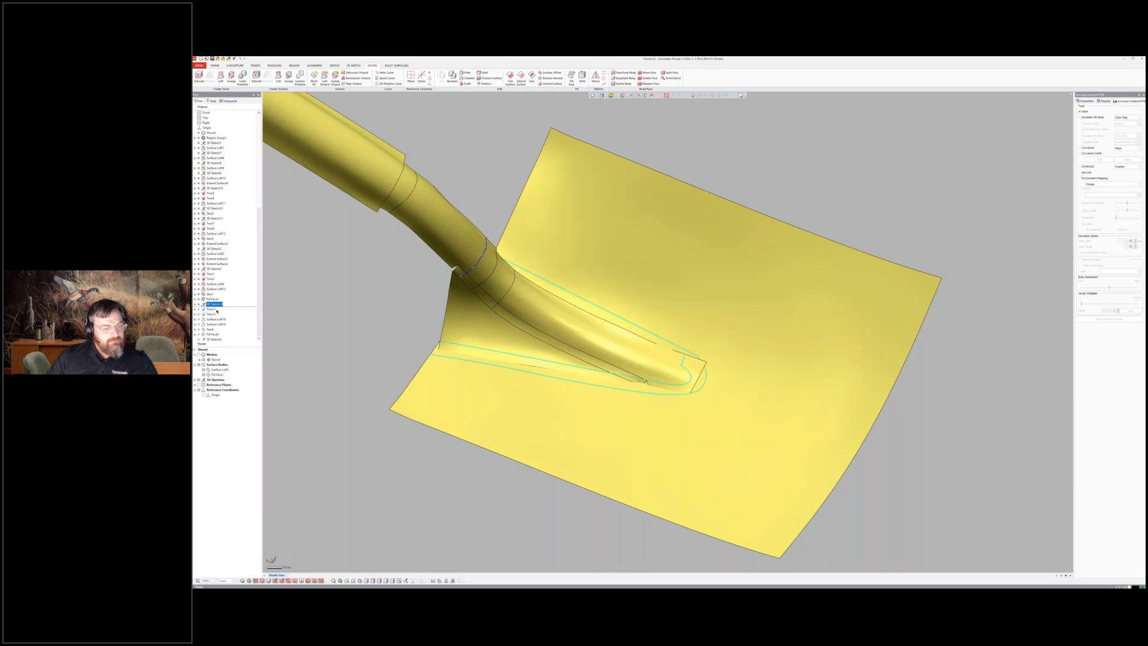
- Create the bridging surface between neck and blade from the picked boundary edge and accept it
right_click(213, 315)
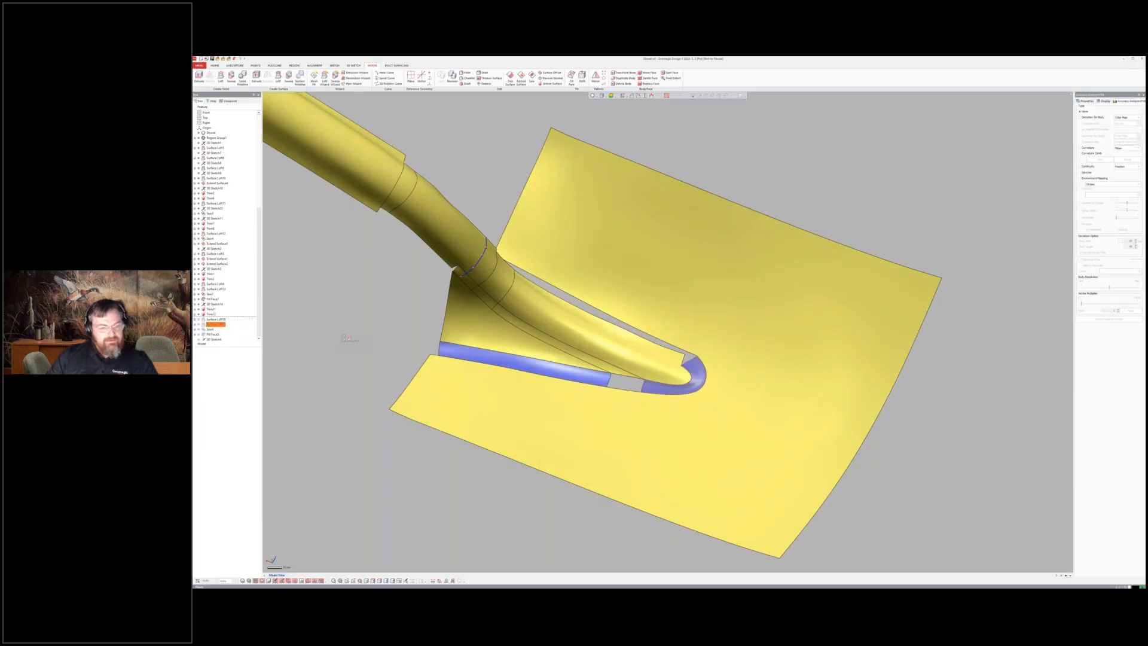
left_click(215, 325)
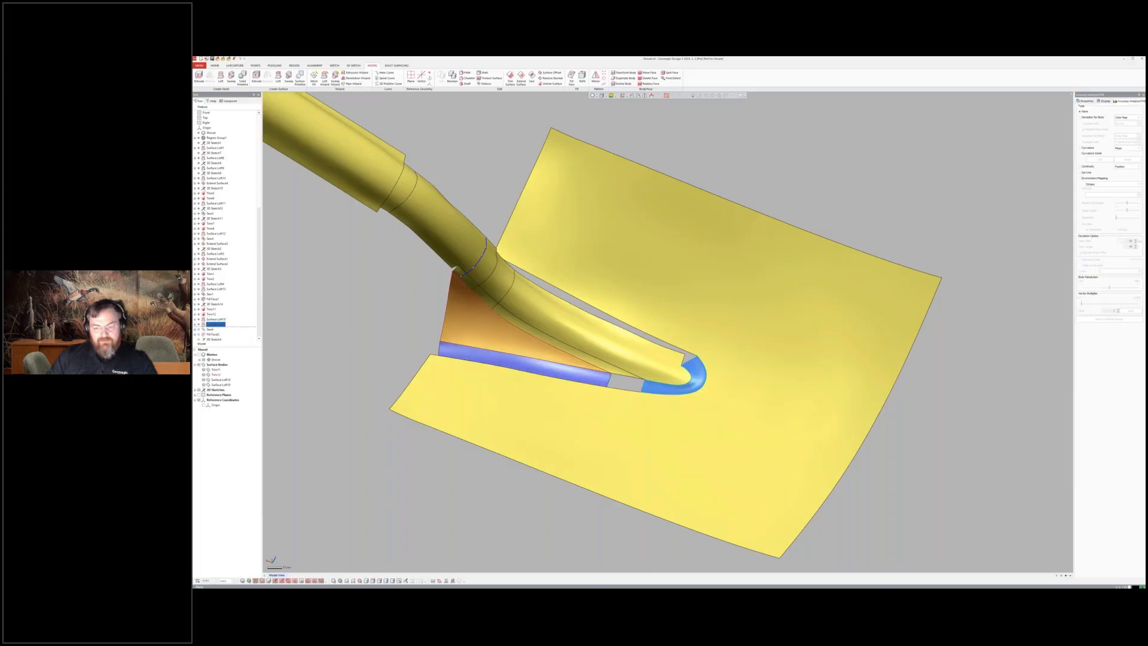
left_click(216, 323)
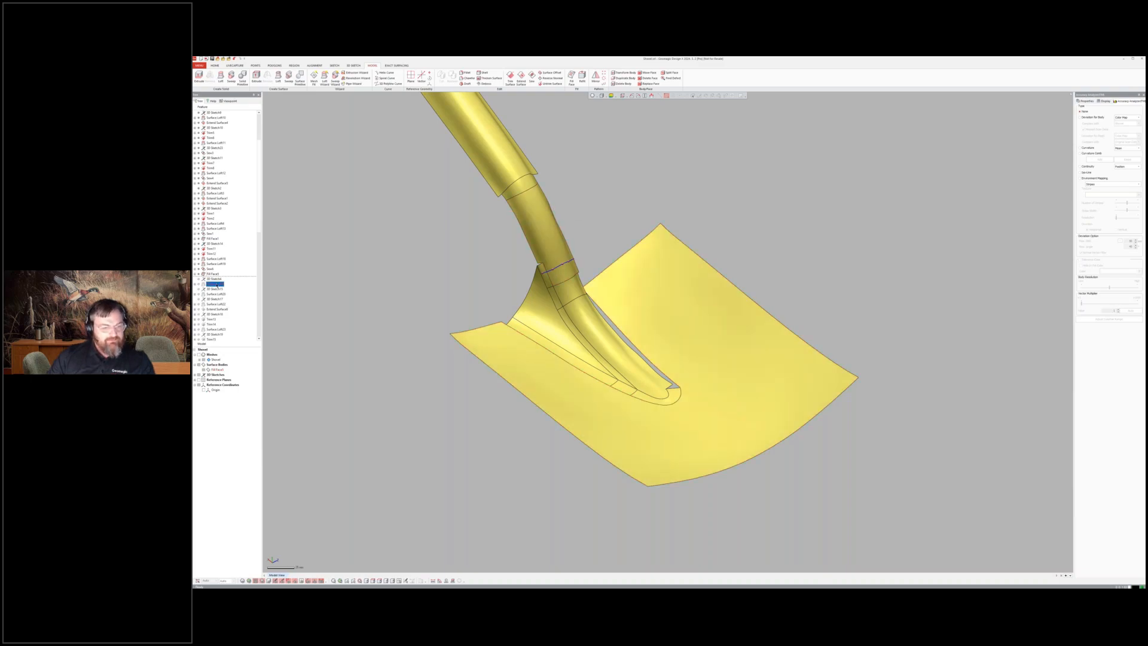
- Show the scan mesh from the feature tree, overlaid on the blade and handle surfaces
right_click(213, 288)
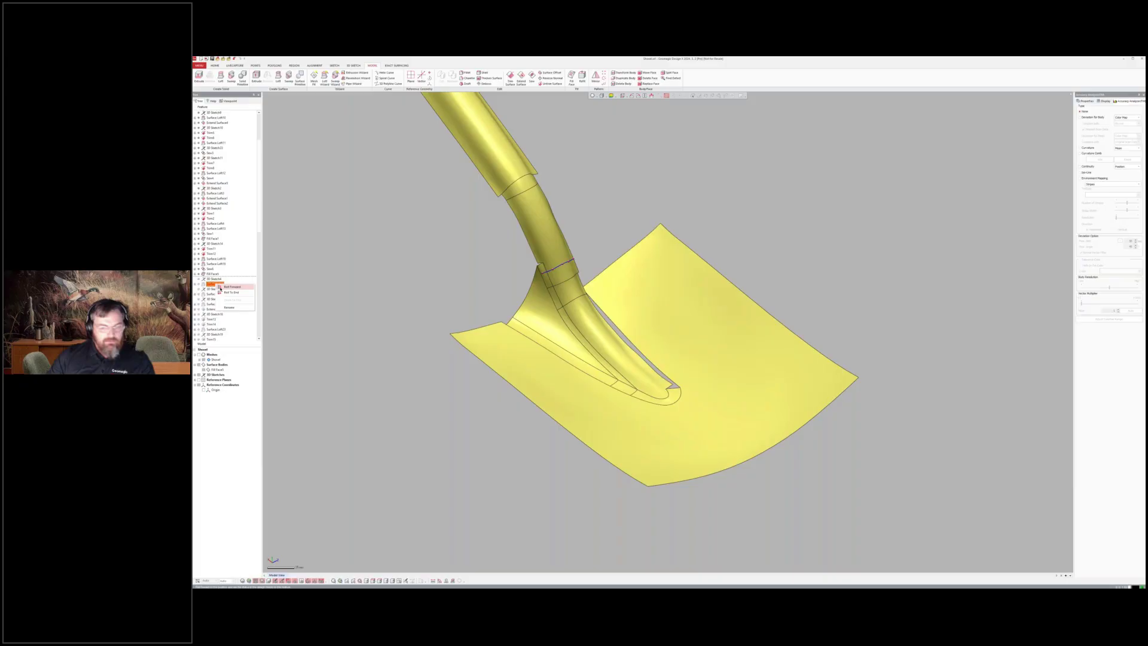
left_click(215, 285)
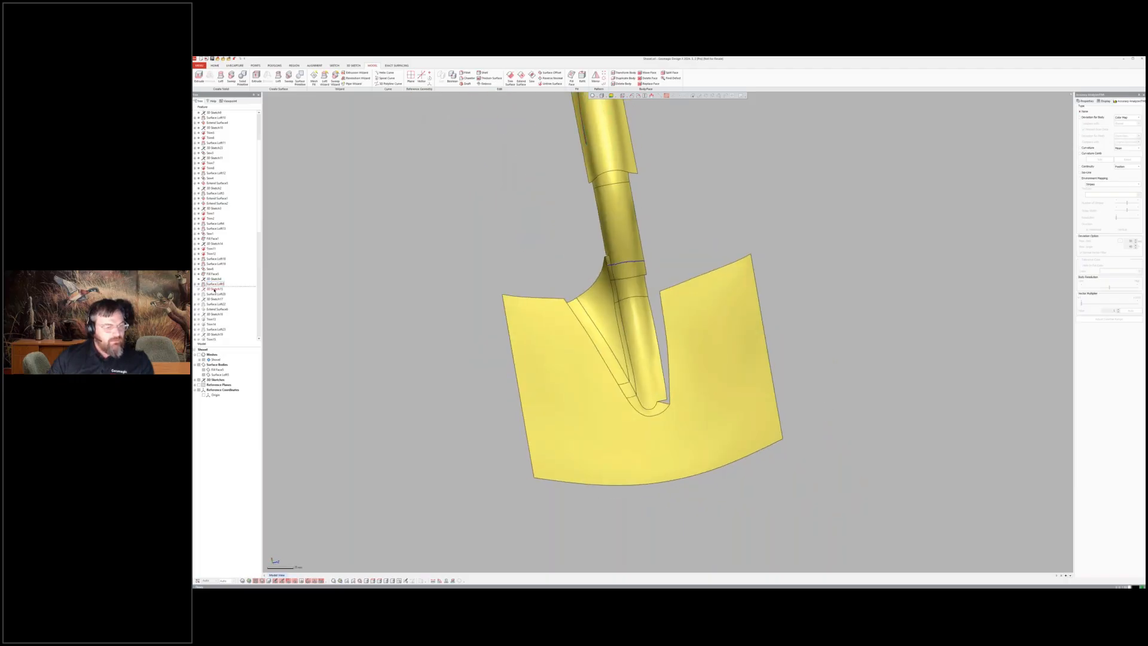
left_click(215, 294)
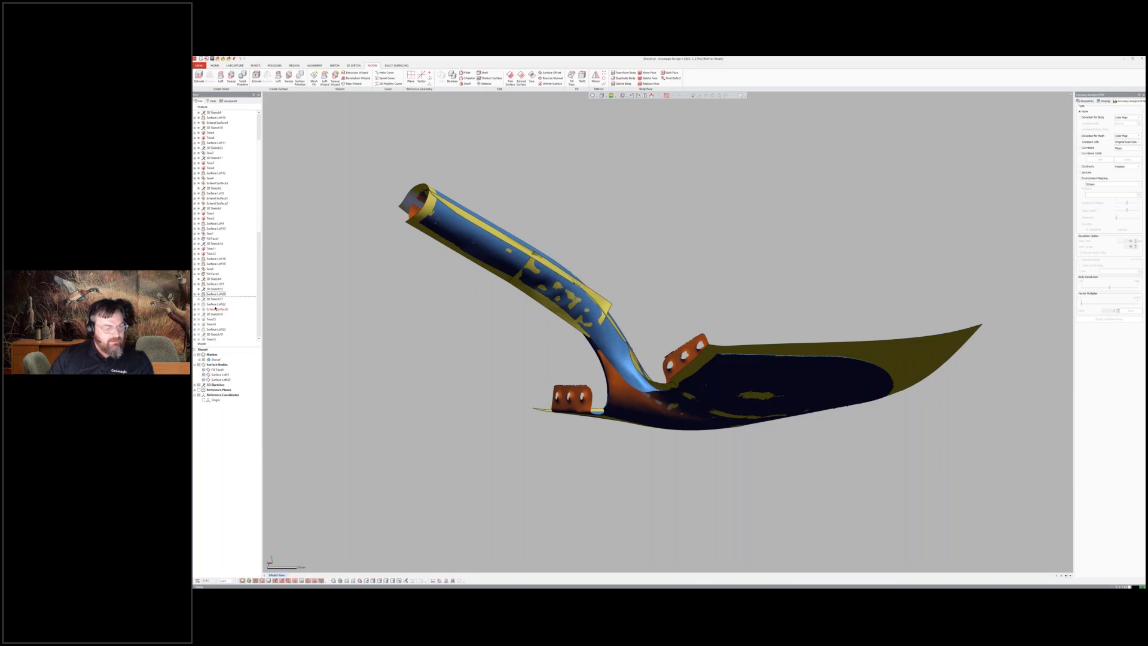
- Hide the scan mesh and toggle the neck and blade surface bodies to inspect them
right_click(215, 308)
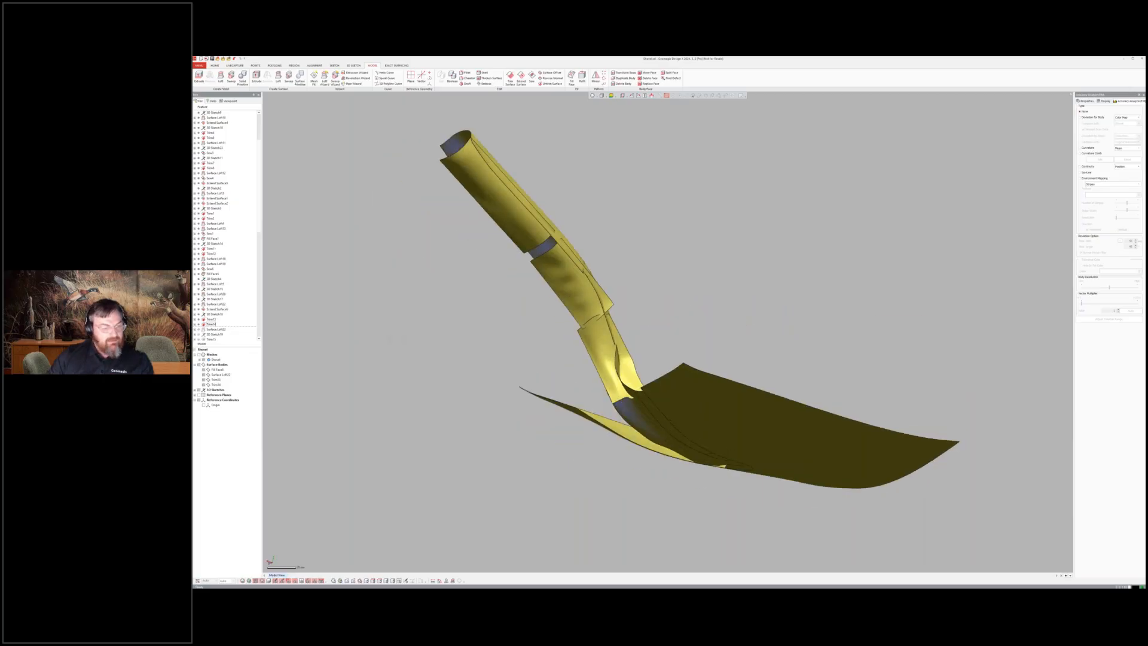
right_click(213, 329)
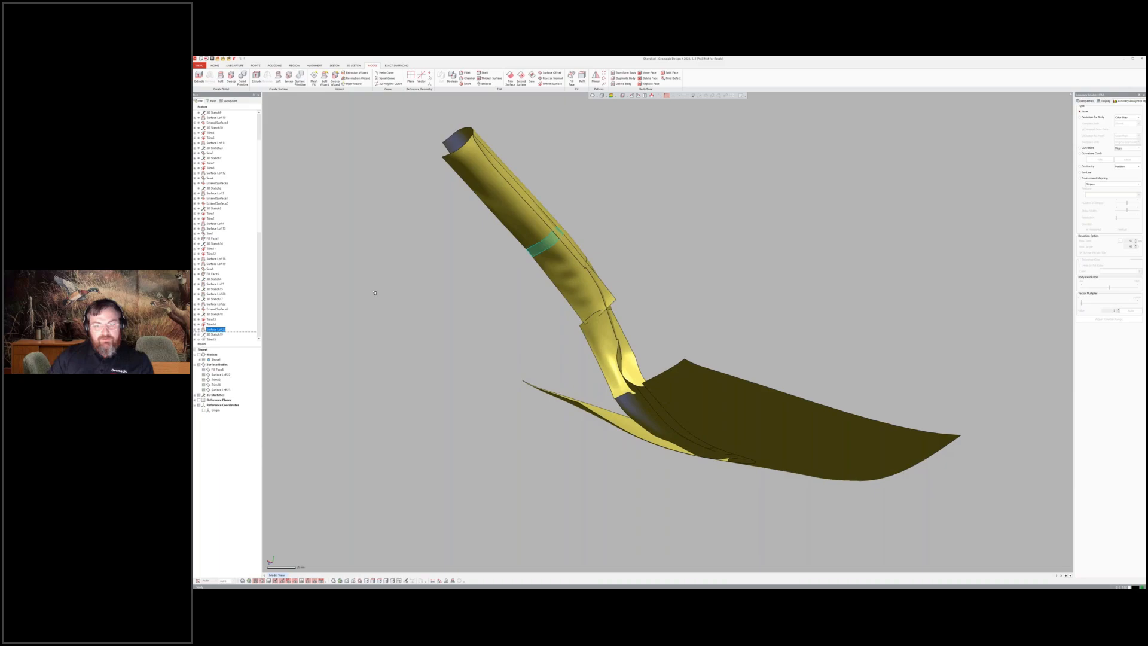
mouse_move(440, 249)
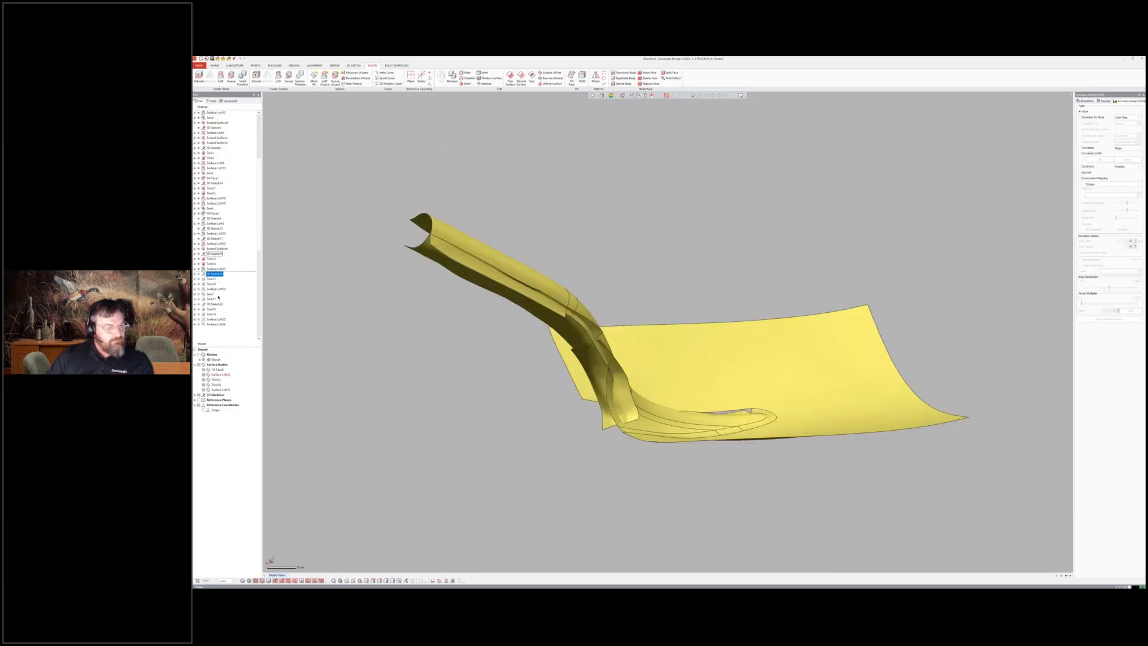
right_click(215, 284)
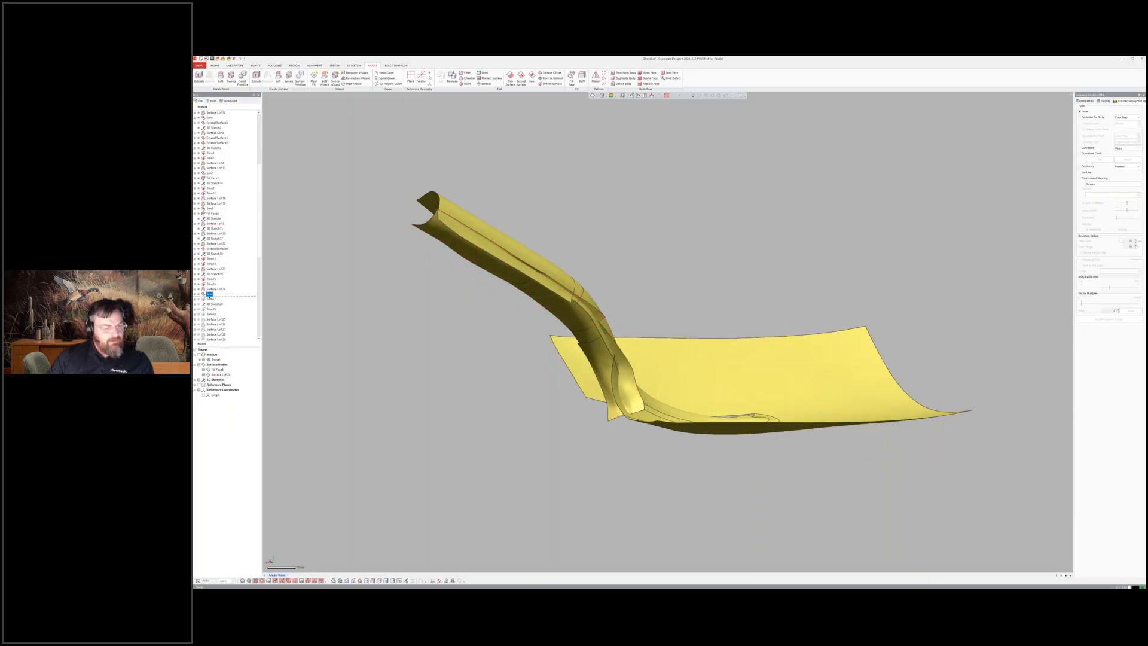
right_click(210, 294)
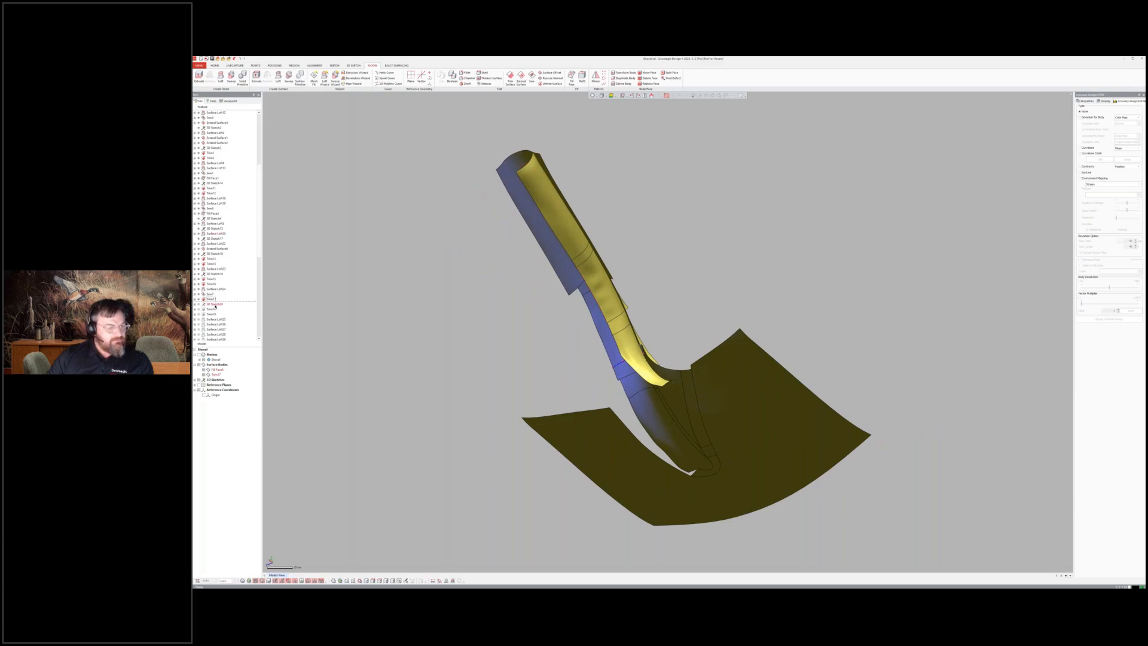
- Sew the handle, neck and blade surface bodies into one shovel half
left_click(214, 304)
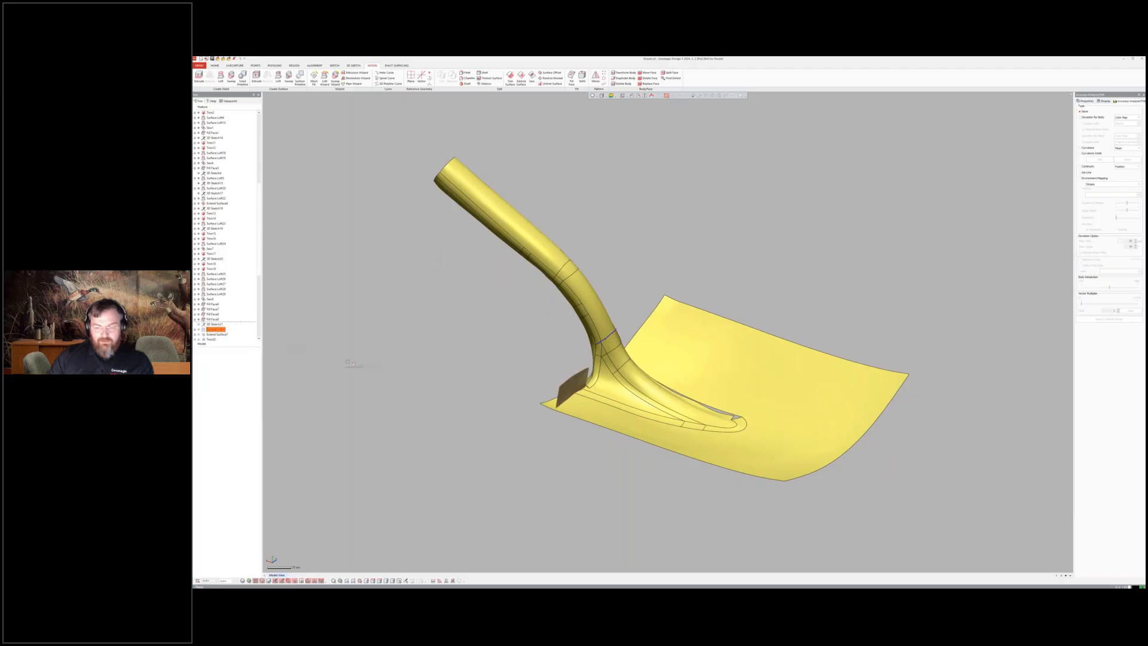
- Show the scan mesh and extrude a flat side surface along the blade edge
left_click(217, 328)
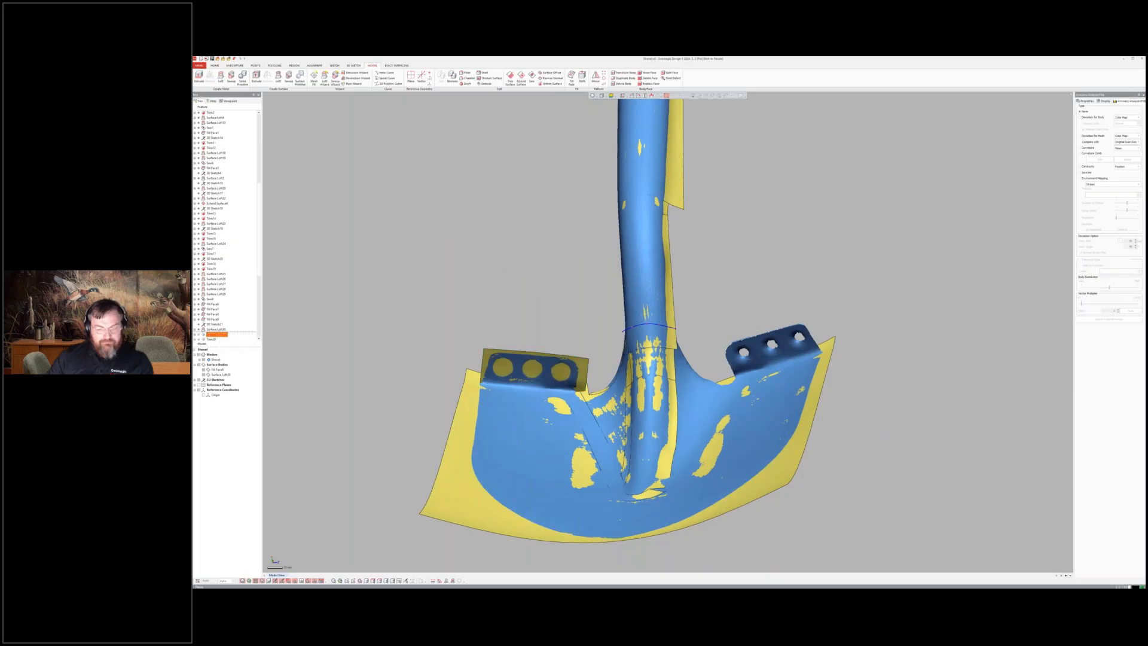
right_click(213, 335)
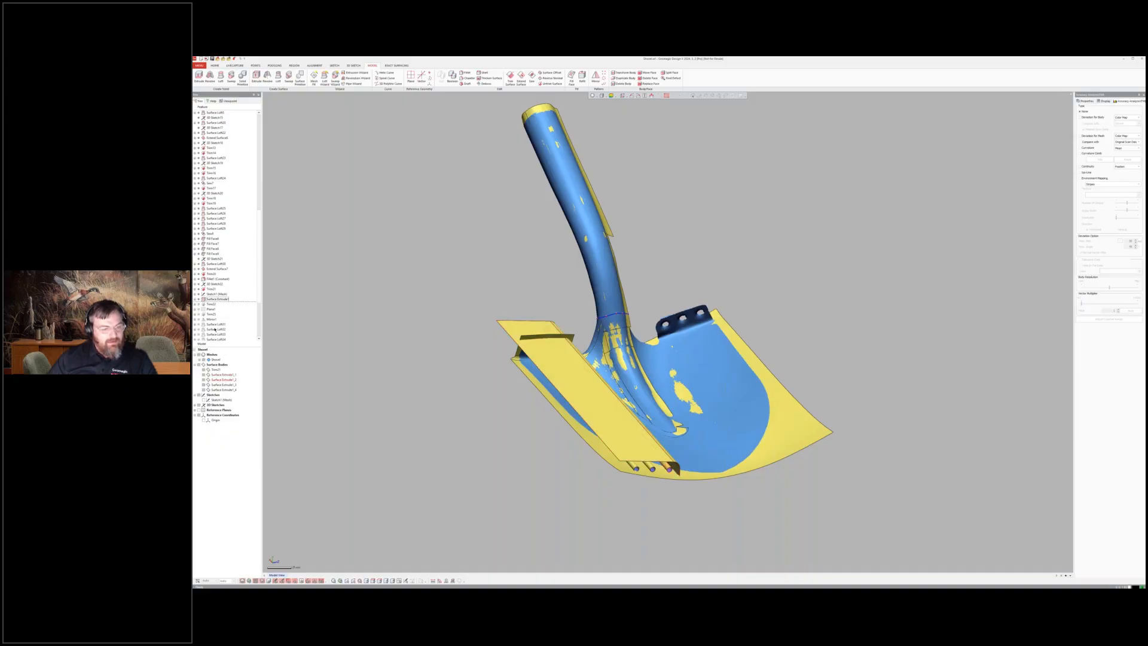
- Hide the extruded surface and scan mesh, then mirror the shovel half across the centre plane
right_click(215, 299)
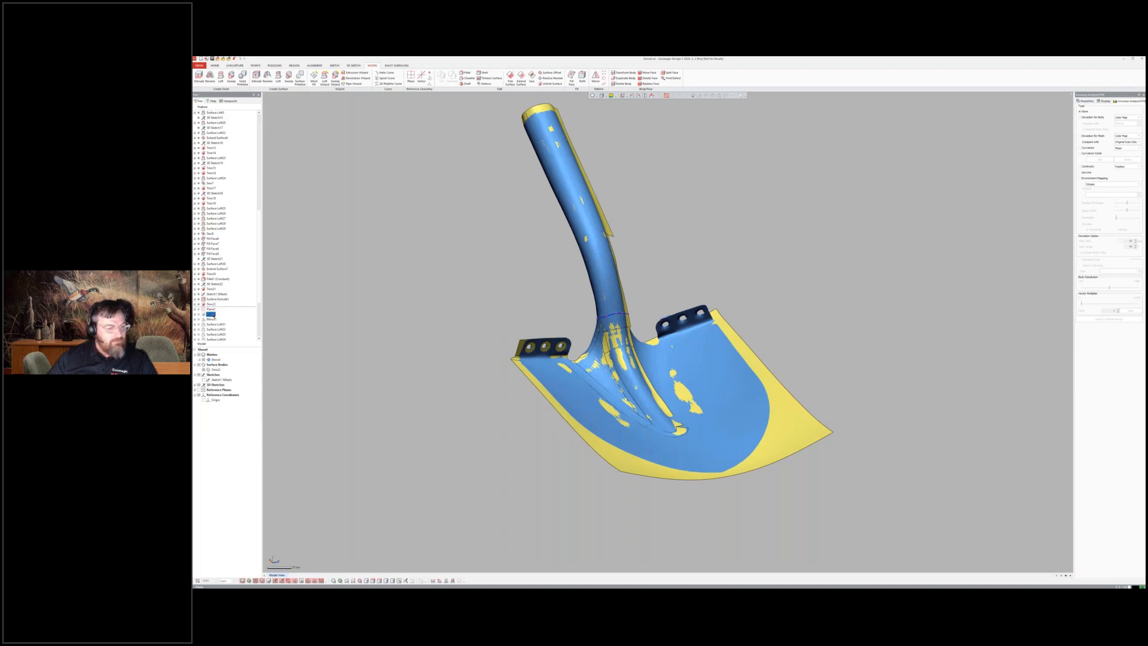
right_click(210, 313)
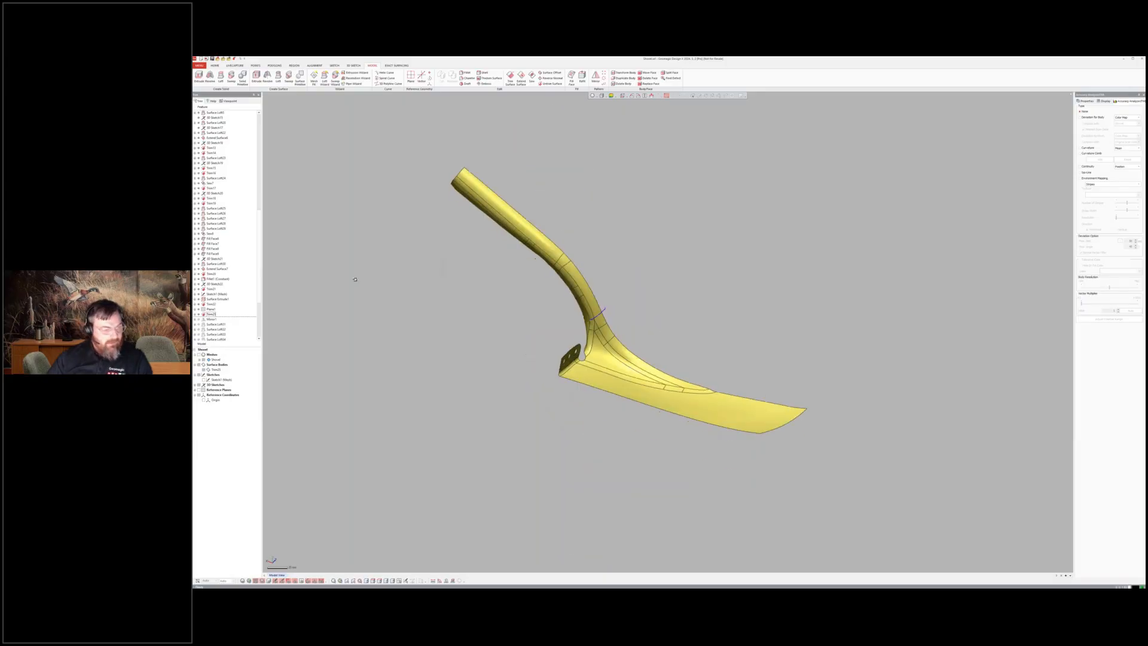
right_click(212, 318)
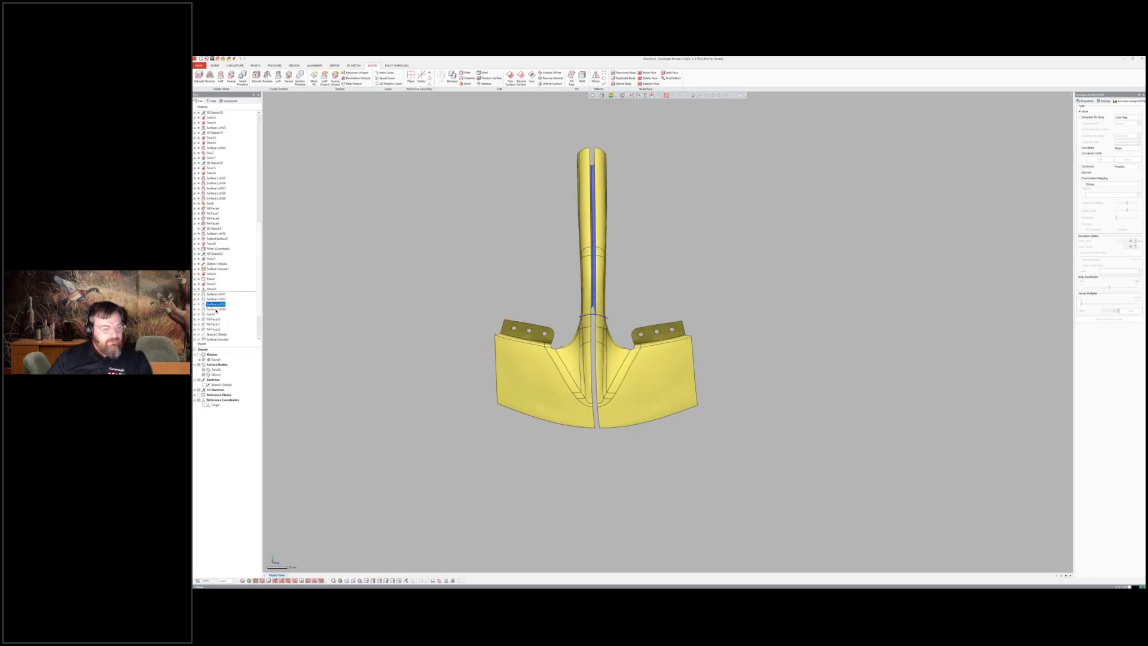
- Sew both mirrored surface bodies into one full shovel, closing the centre gap
right_click(215, 308)
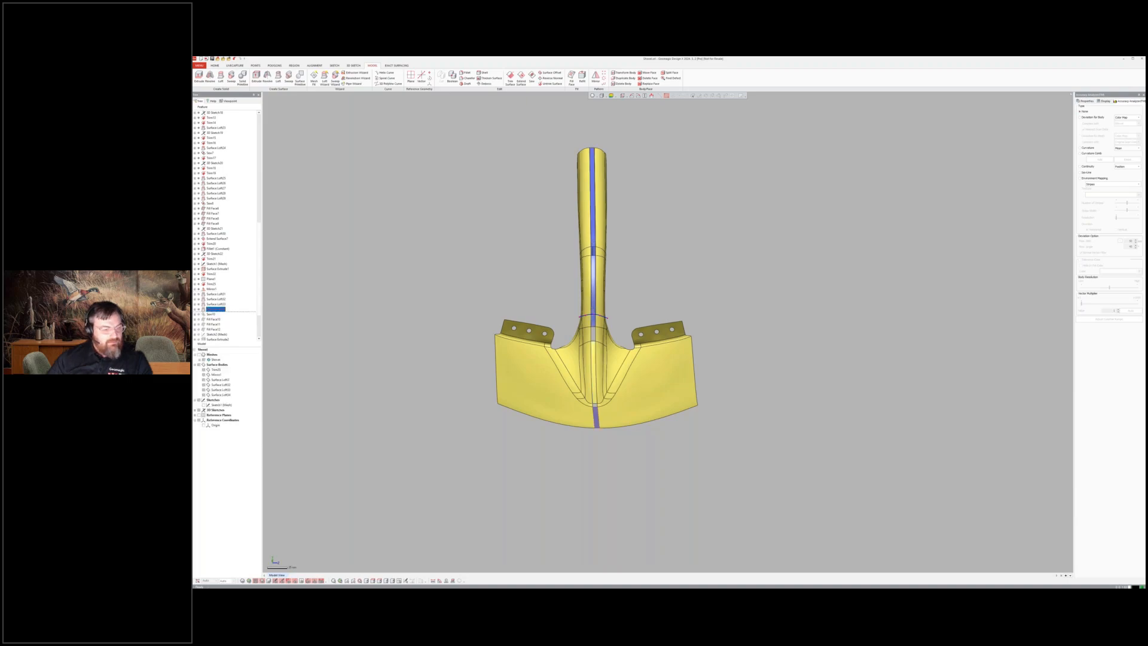
right_click(212, 314)
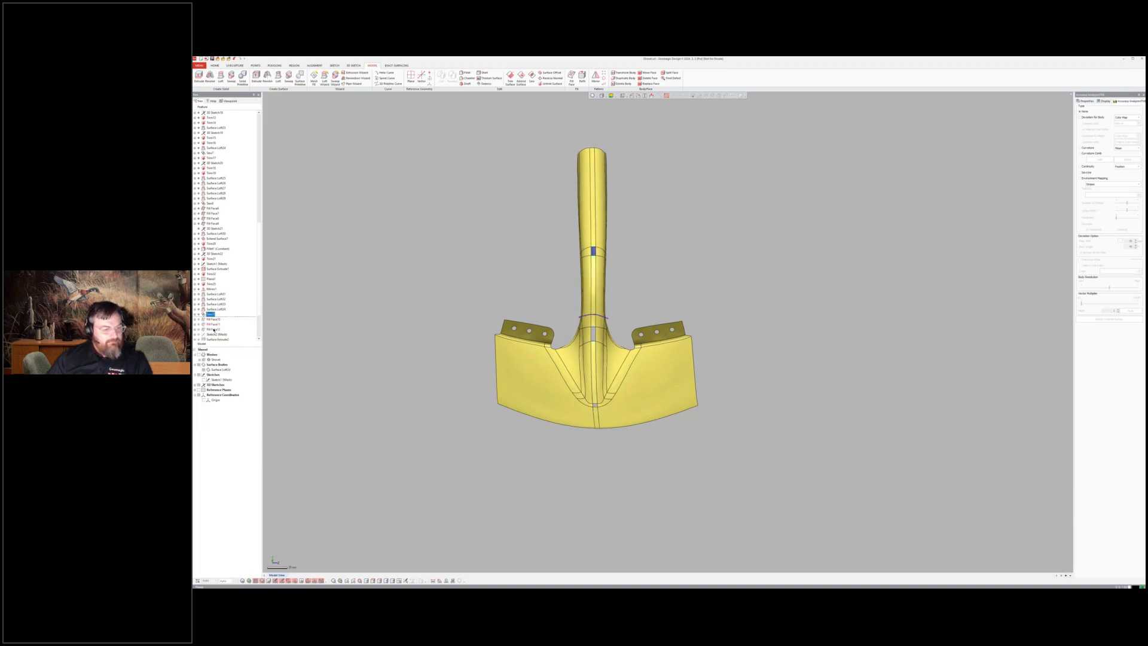
right_click(213, 329)
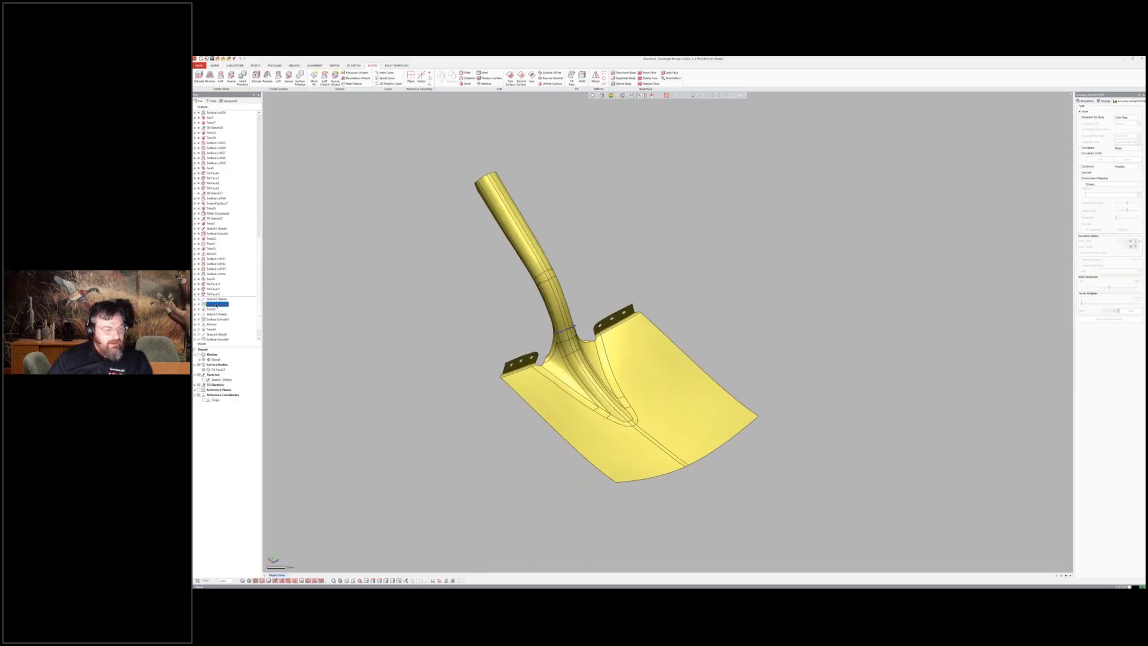
- Make the sewn shovel body transparent and show the blade silhouette sketch over it
right_click(216, 304)
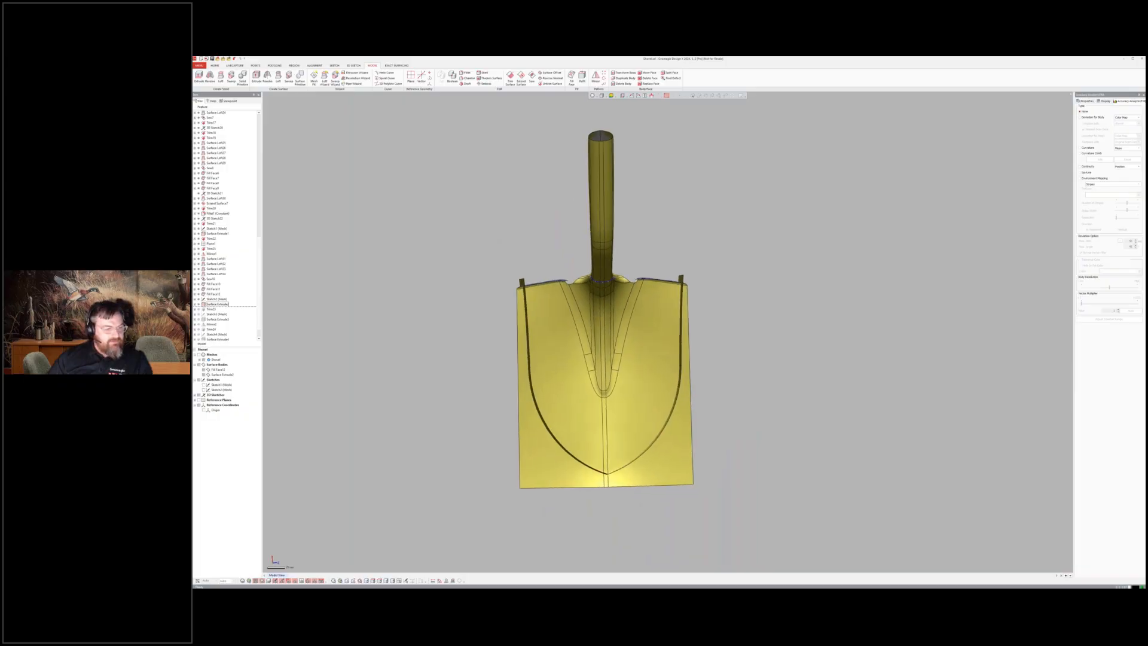
right_click(216, 304)
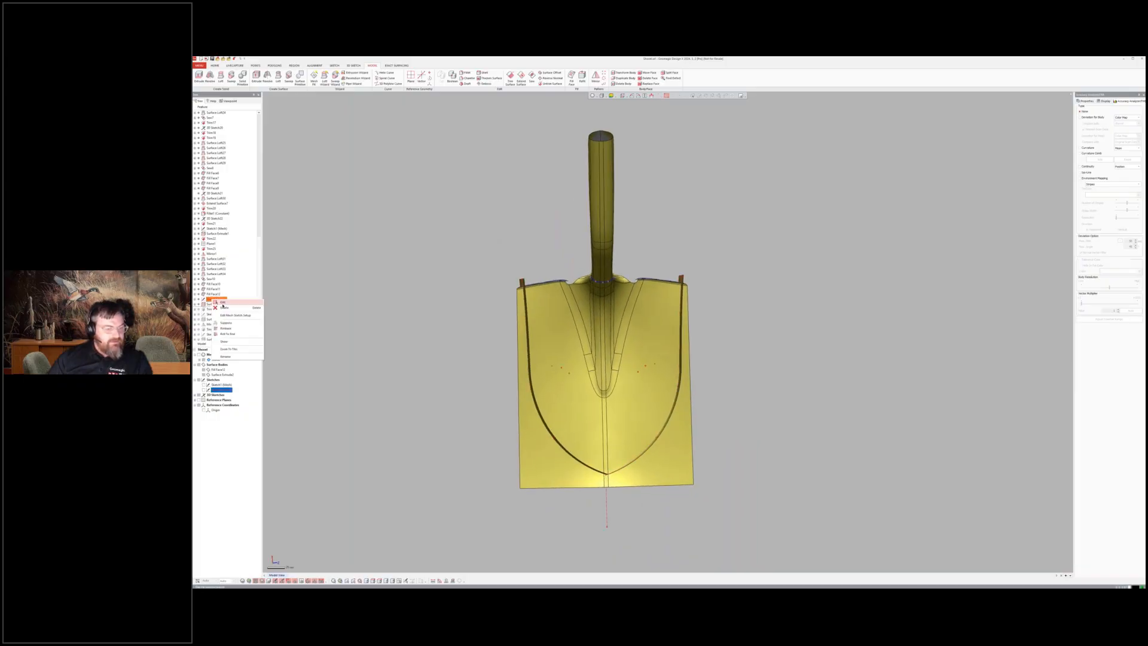